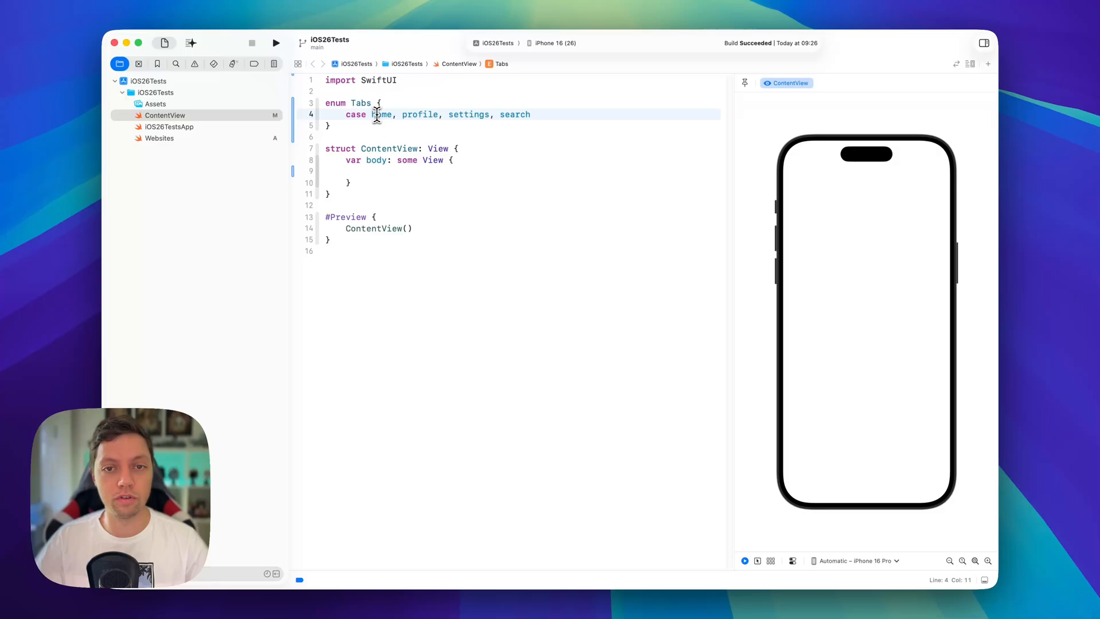
# Step: Insert a TabView with selection and content placeholders inside ContentView's body
pyautogui.click(464, 115)
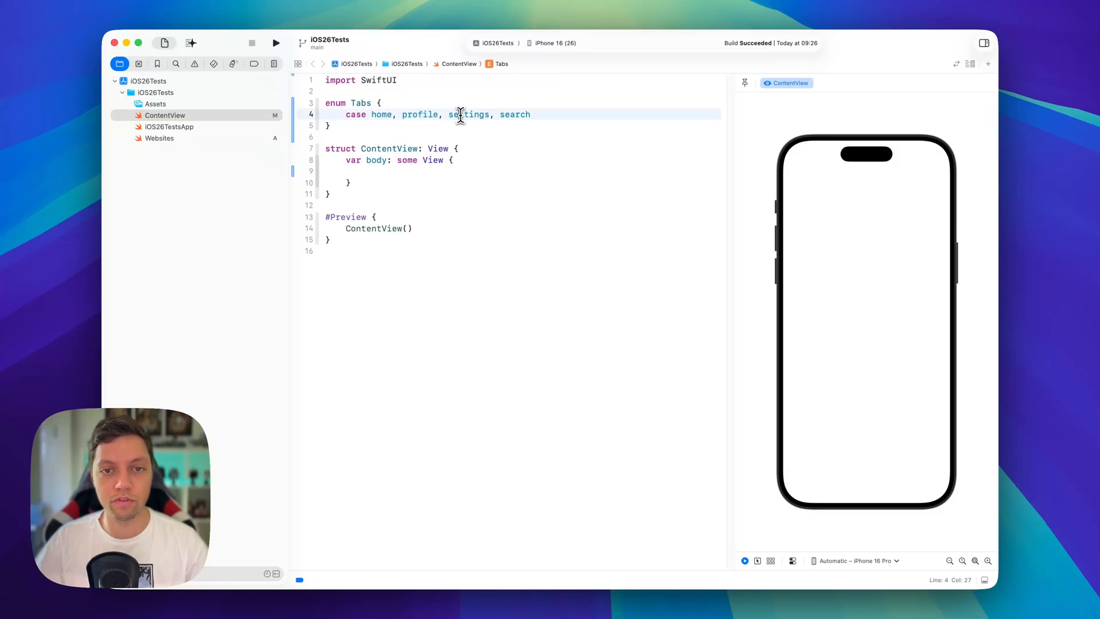
pyautogui.click(366, 171)
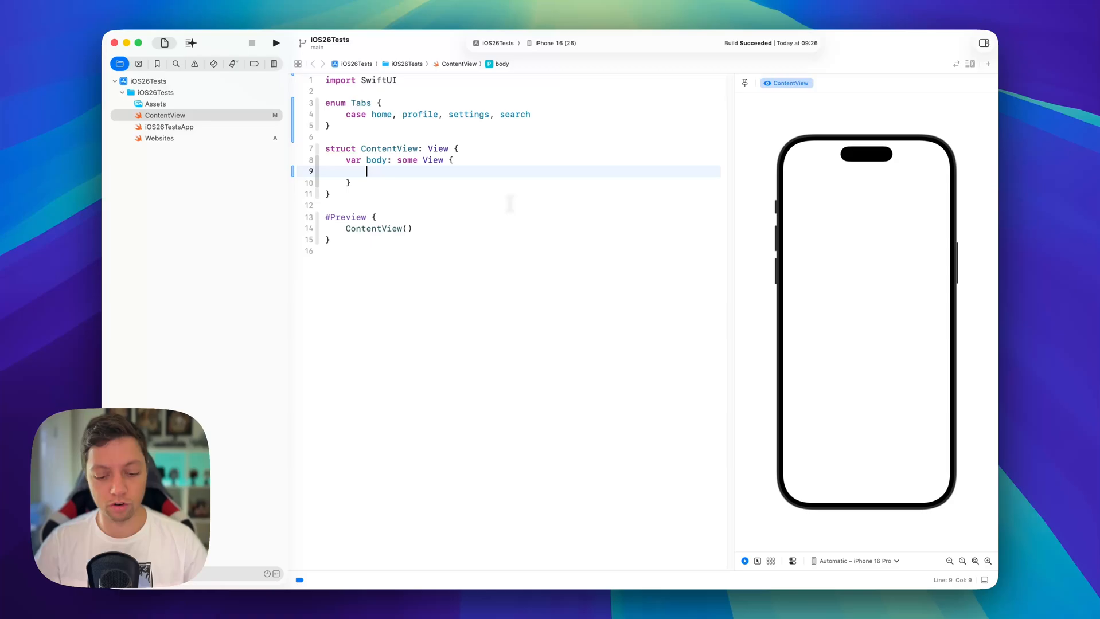
pyautogui.write('TabView(selection: Binding<Hashable>, content: () -> TabContent')
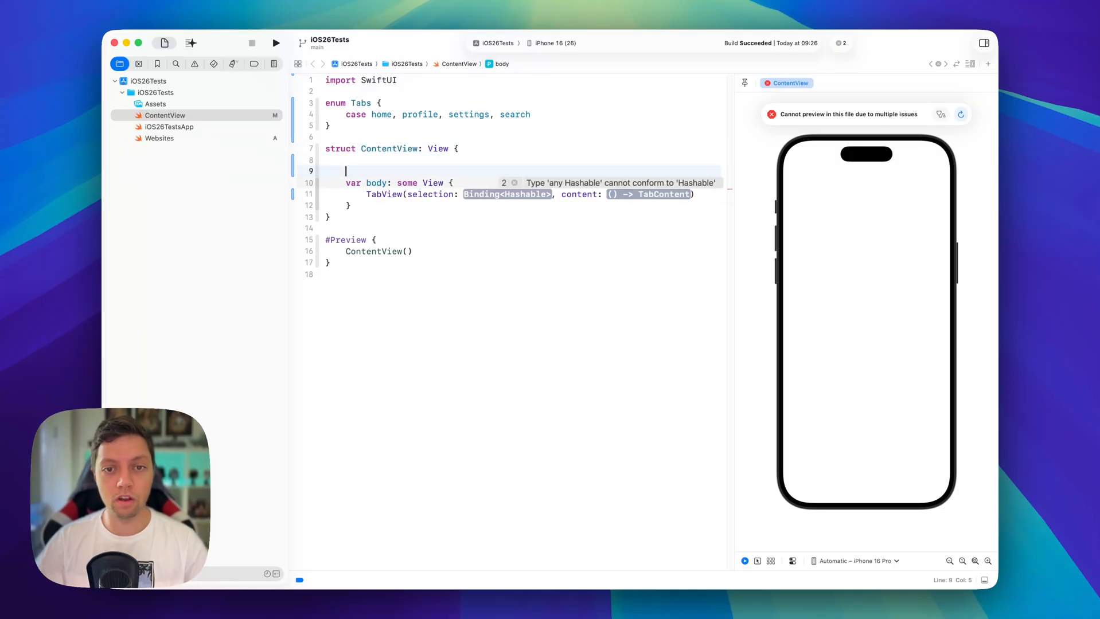
pyautogui.write('@State var s')
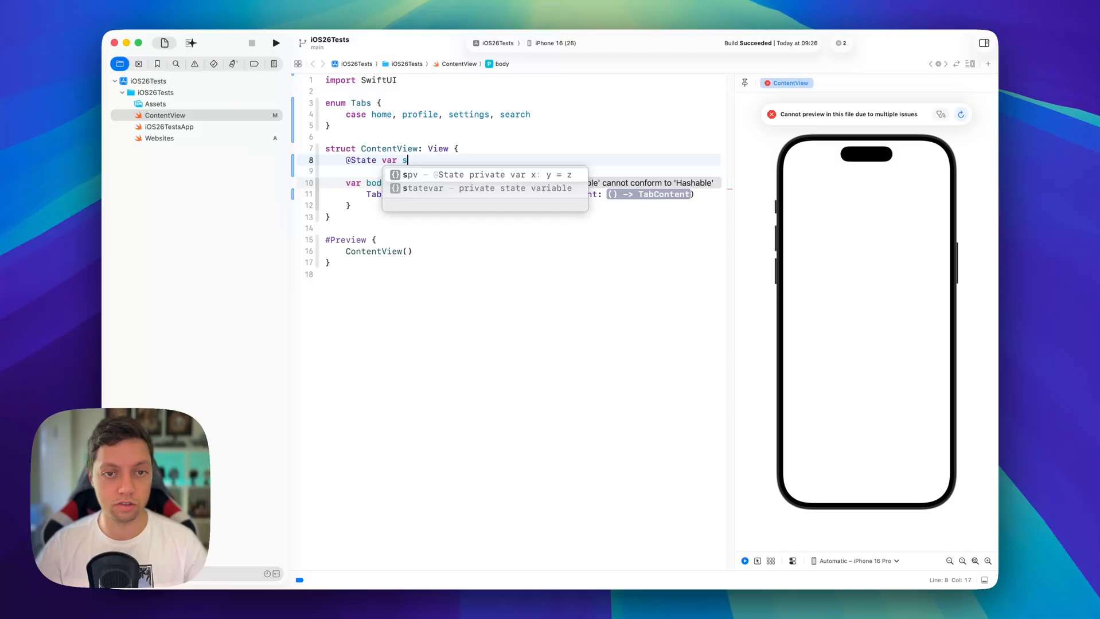
pyautogui.write('electedTab')
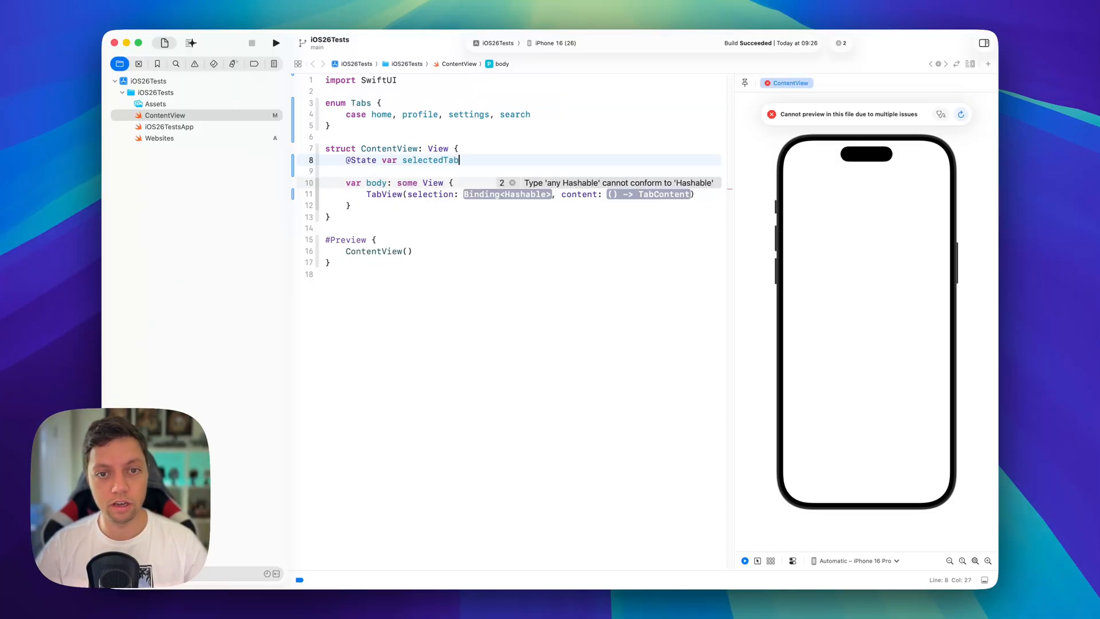
pyautogui.write(': Tabs')
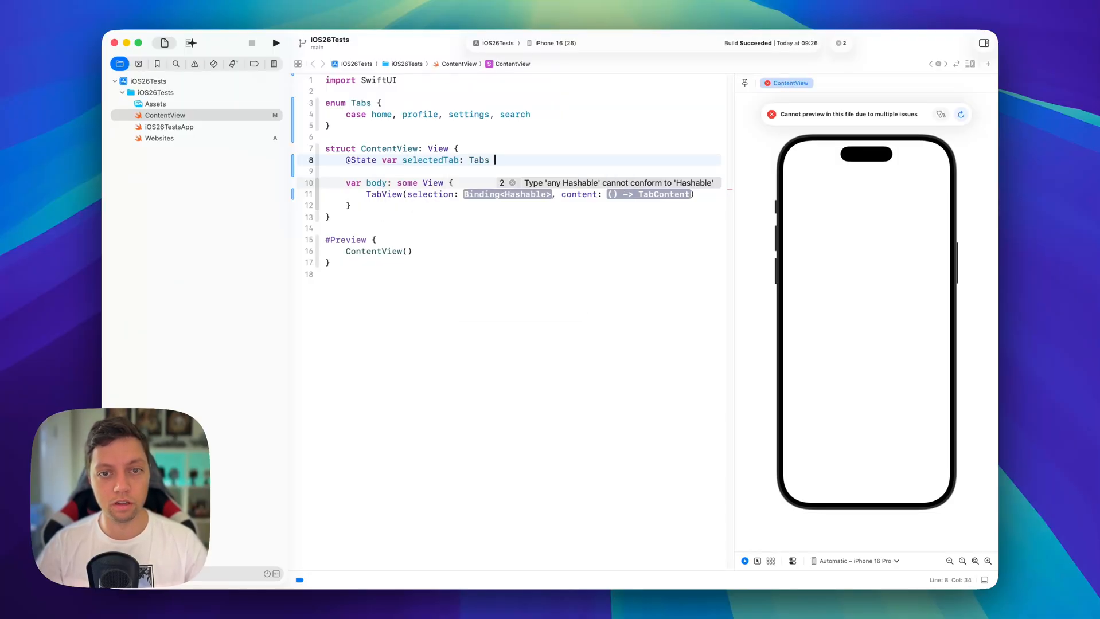
pyautogui.write('= .home')
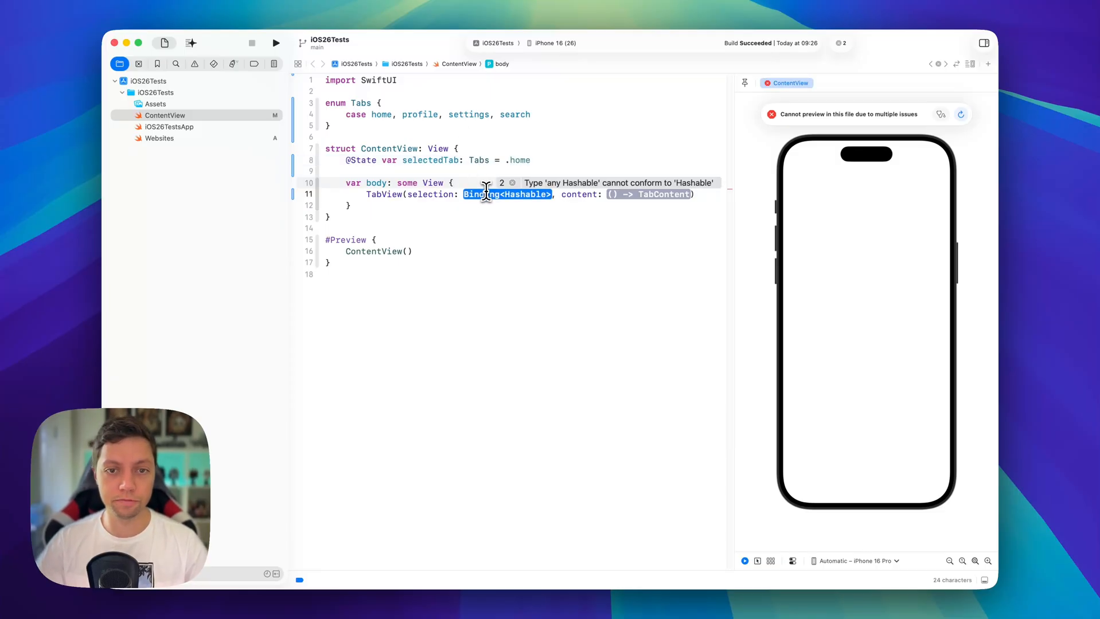
pyautogui.write('$selectedTab) {')
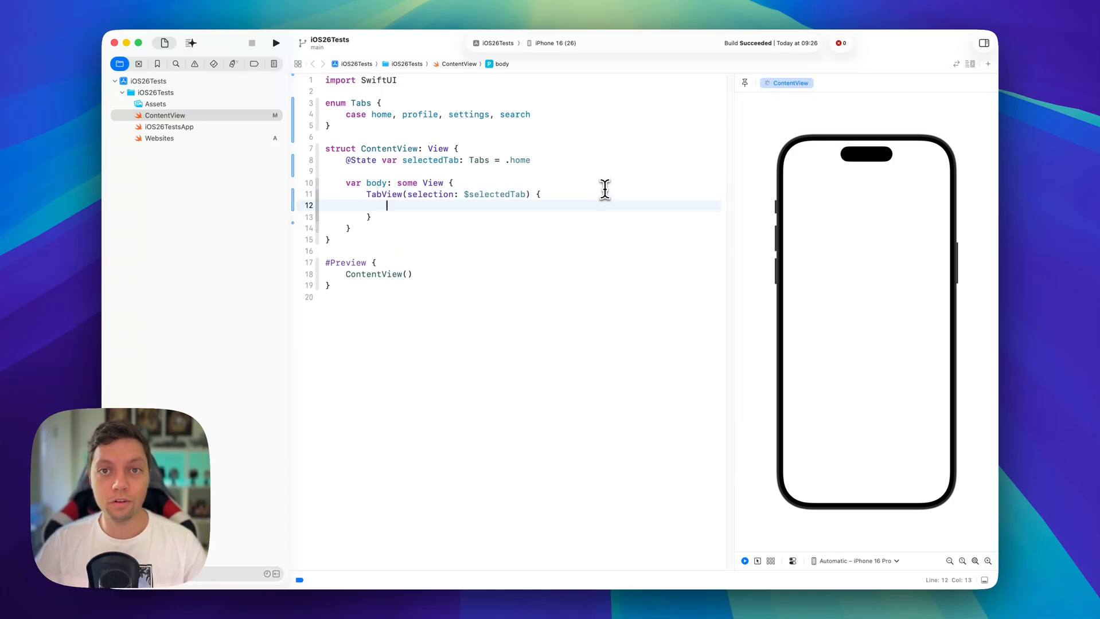
# Step: Insert a Tab with title, systemImage and content placeholders inside the TabView
pyautogui.click(373, 103)
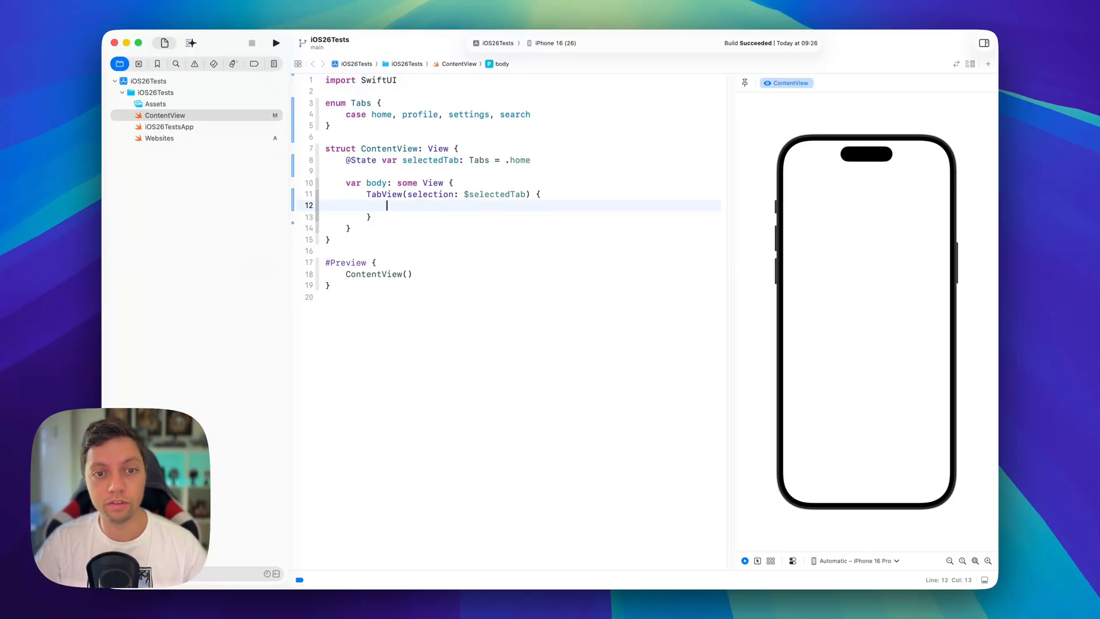
pyautogui.write('Tab')
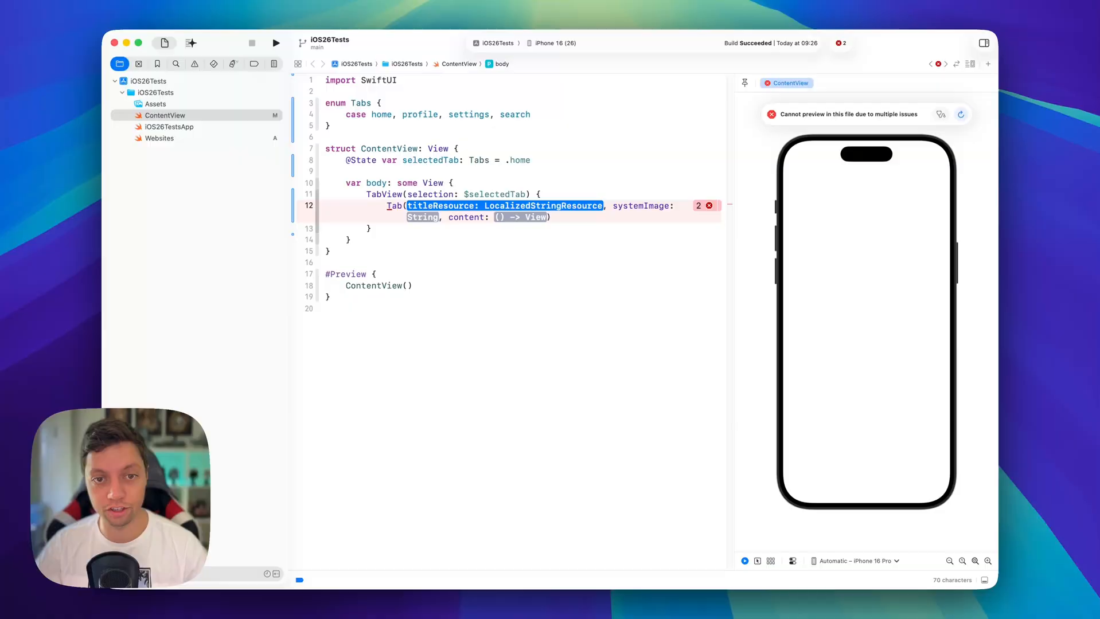
# Step: Make the Tab "Home" with house icon and Color.green.ignoresSafeArea() content; inspect the build error
pyautogui.write('"Home"')
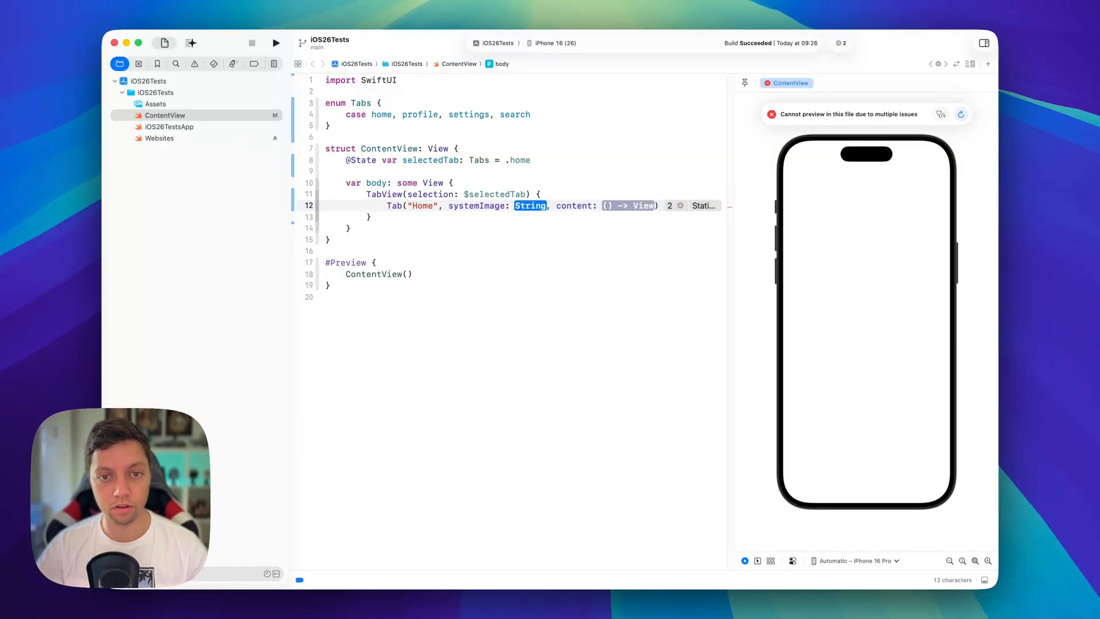
pyautogui.write('house"')
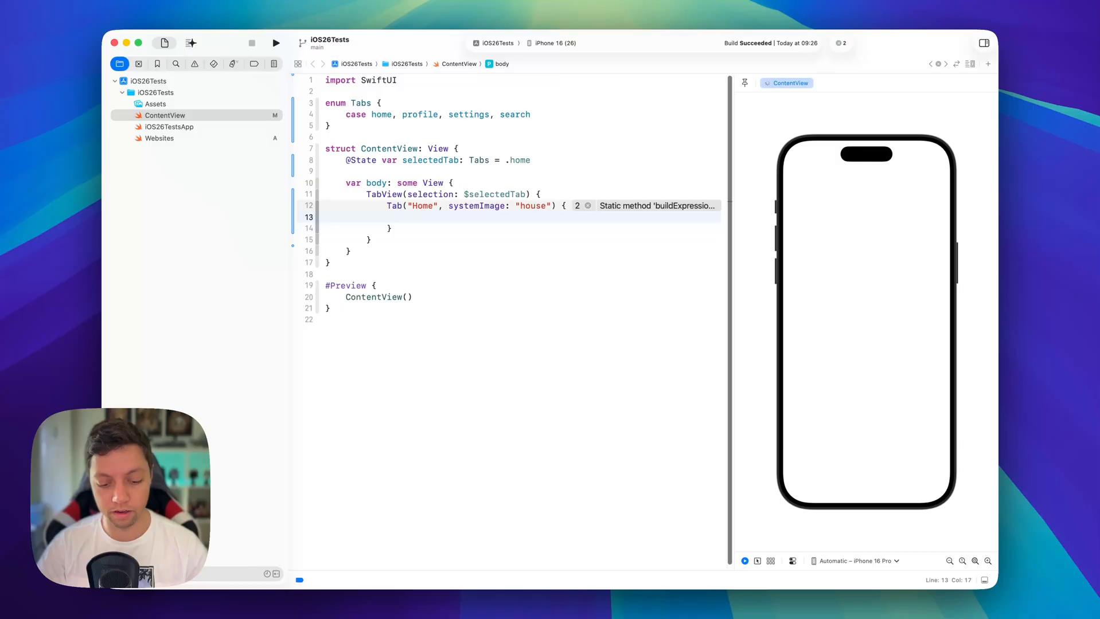
pyautogui.write('T')
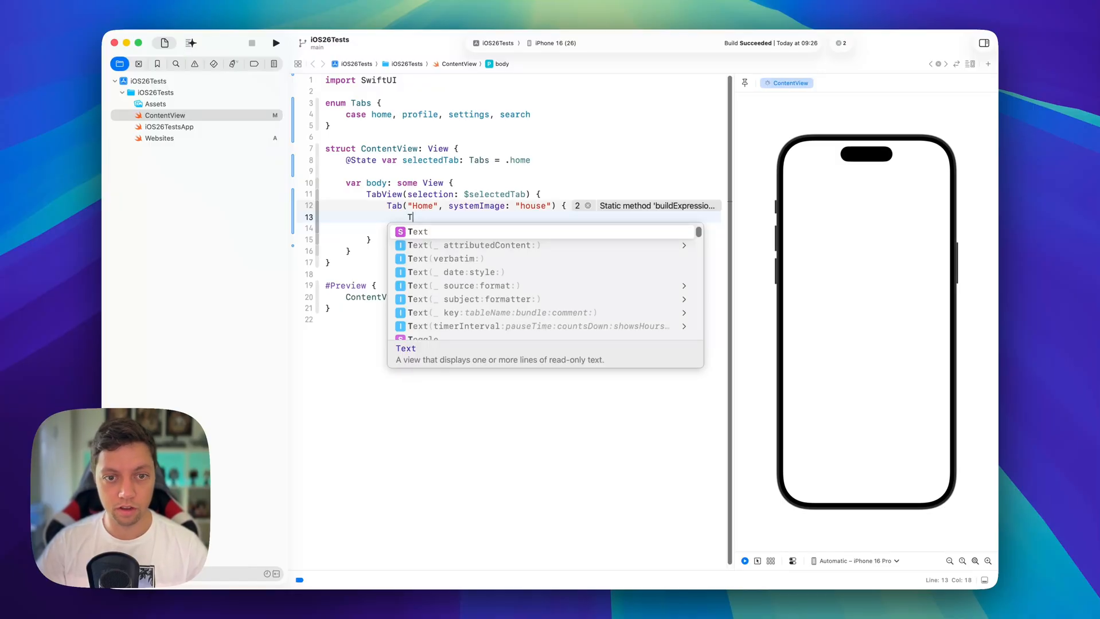
pyautogui.write('Color.green')
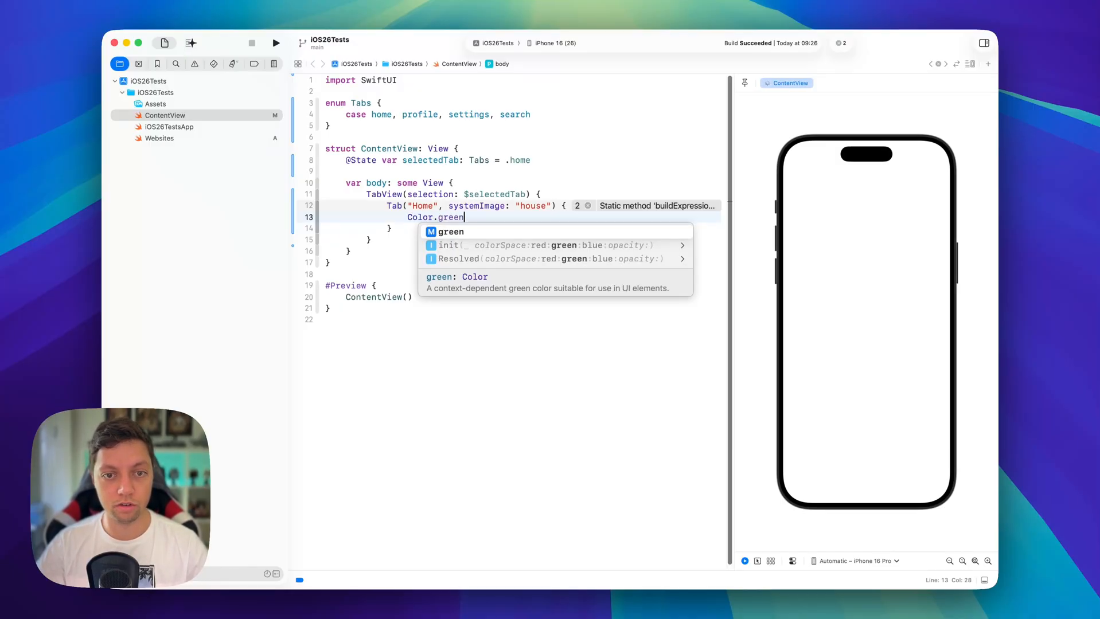
pyautogui.write('.ignoresSafeArea()')
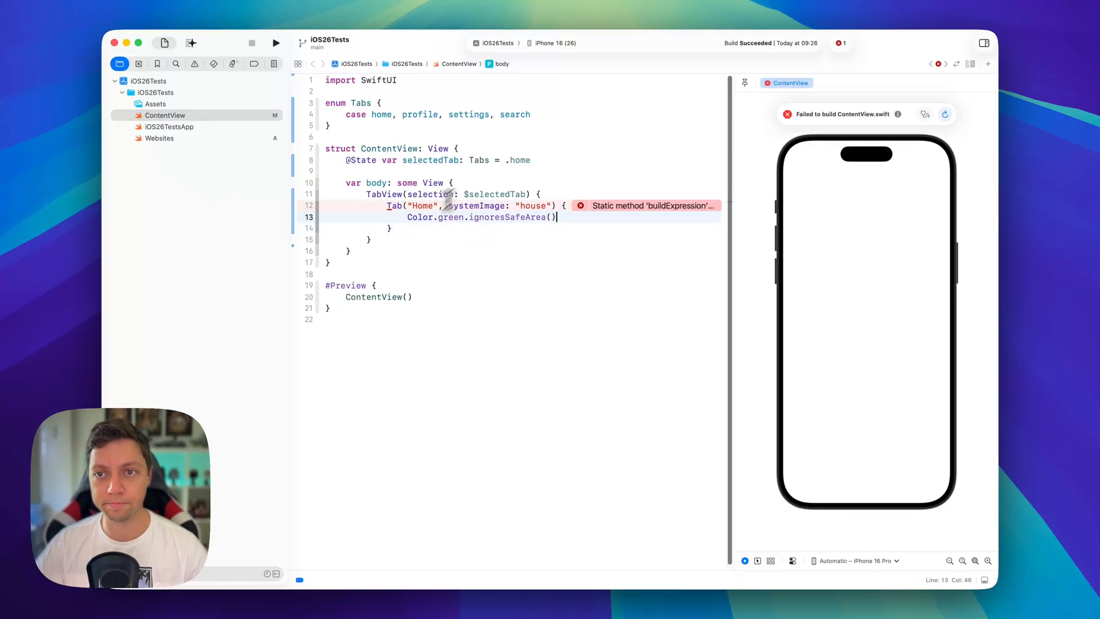
pyautogui.click(580, 206)
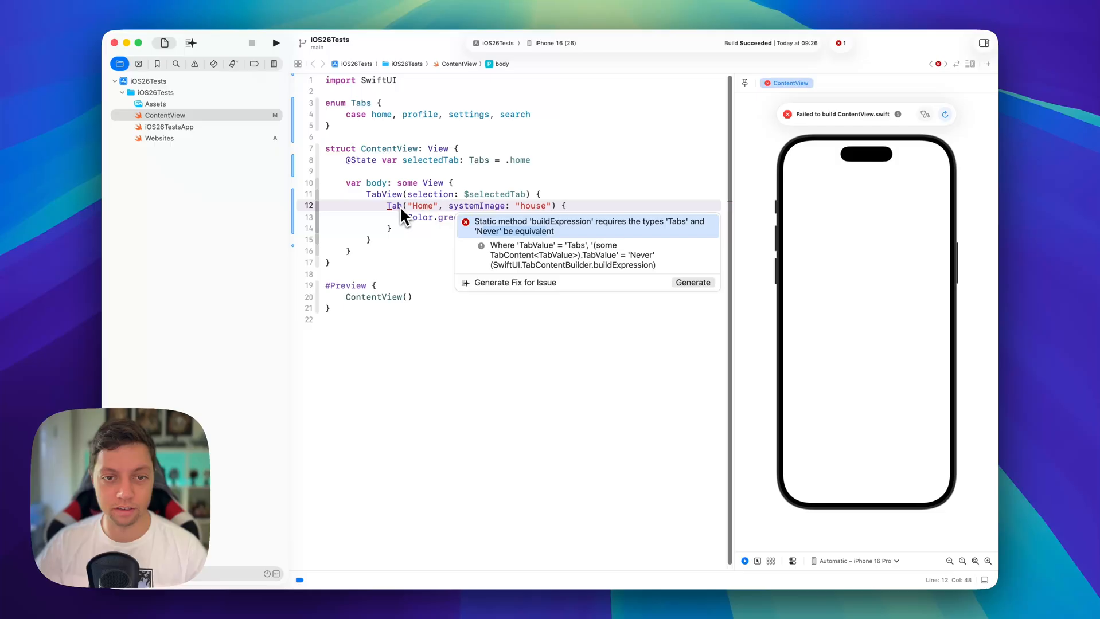
pyautogui.moveTo(663, 225)
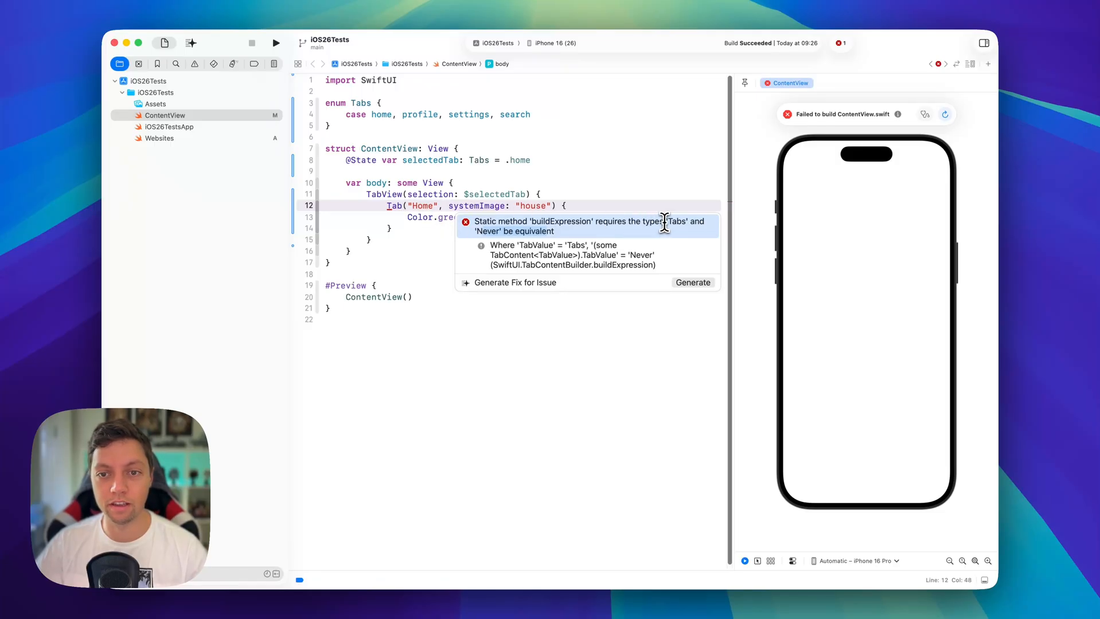
pyautogui.moveTo(668, 222)
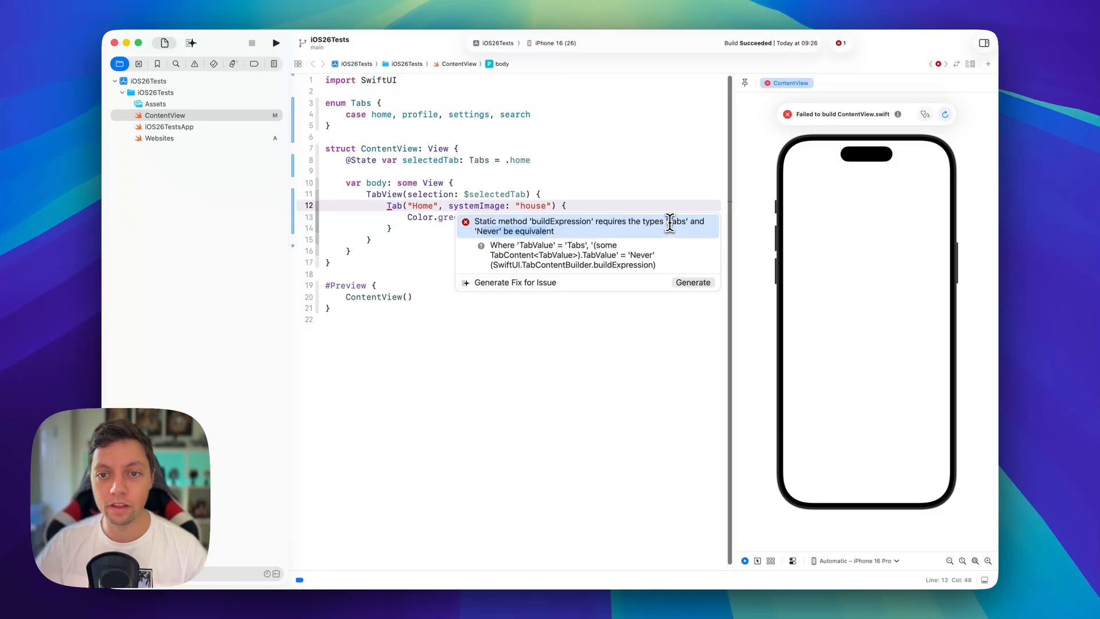
pyautogui.moveTo(477, 205)
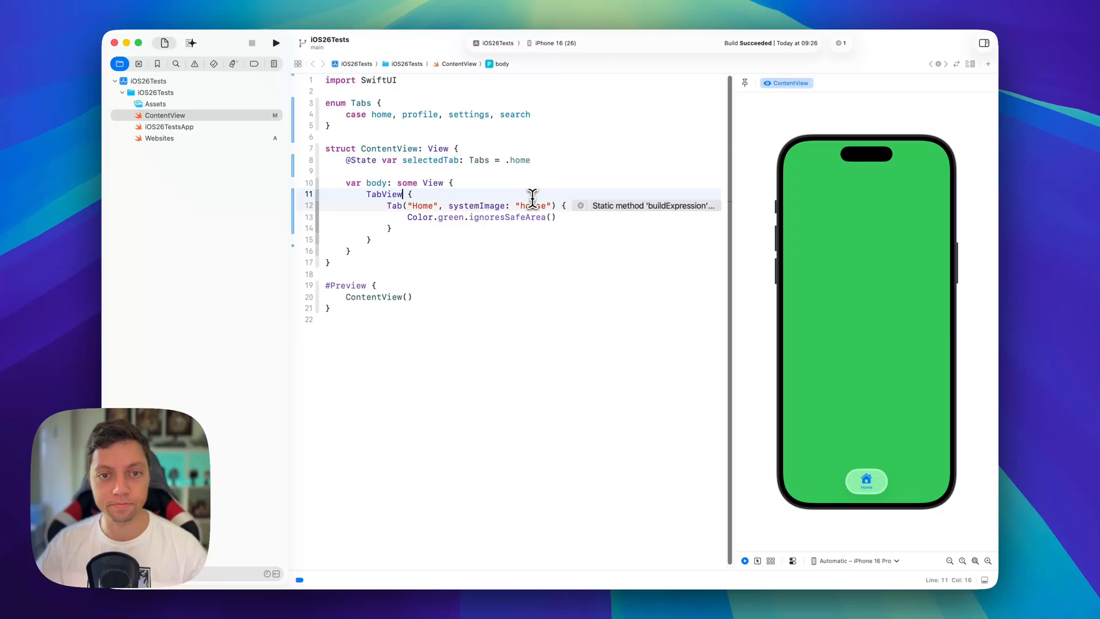
# Step: Restore (selection: $selectedTab) and give the Home tab value: .home
pyautogui.write('(selection: $selectedTab)')
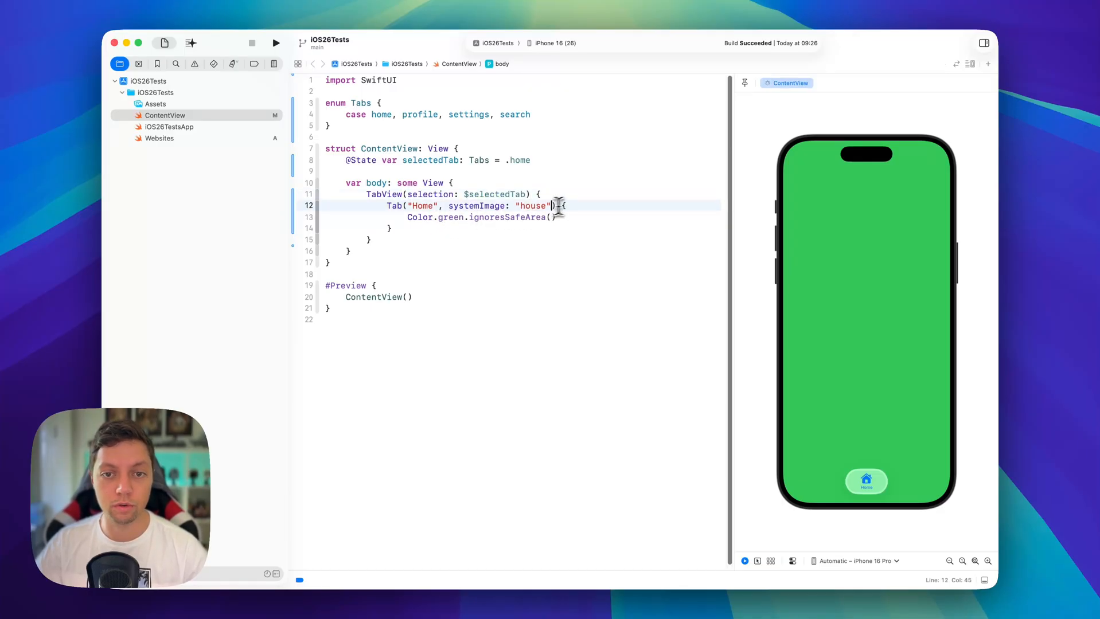
pyautogui.write(', value:')
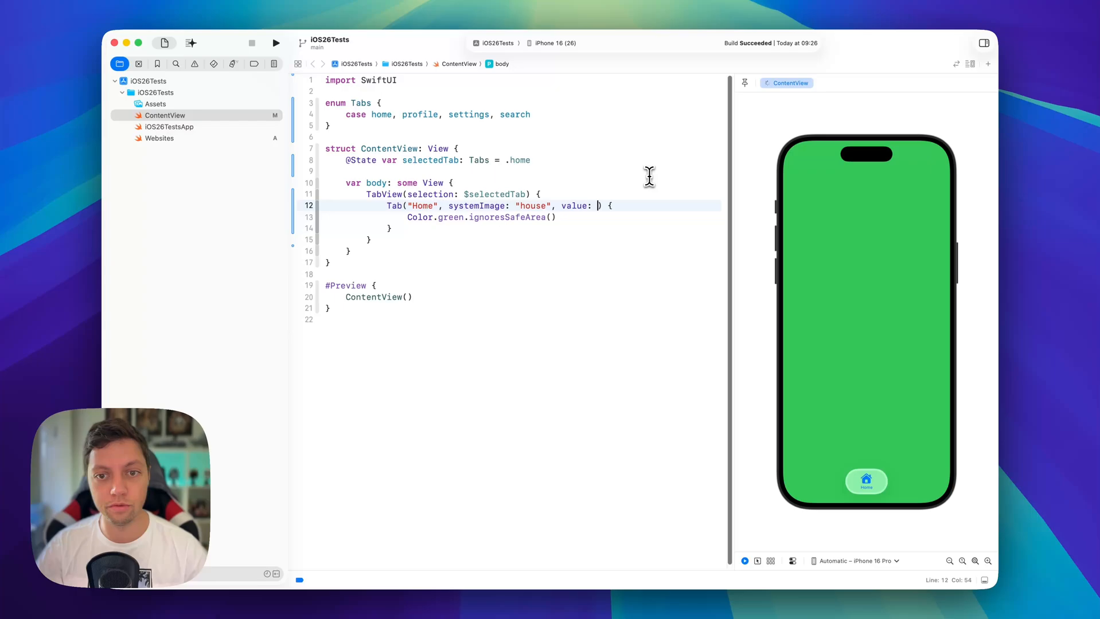
pyautogui.write('.home')
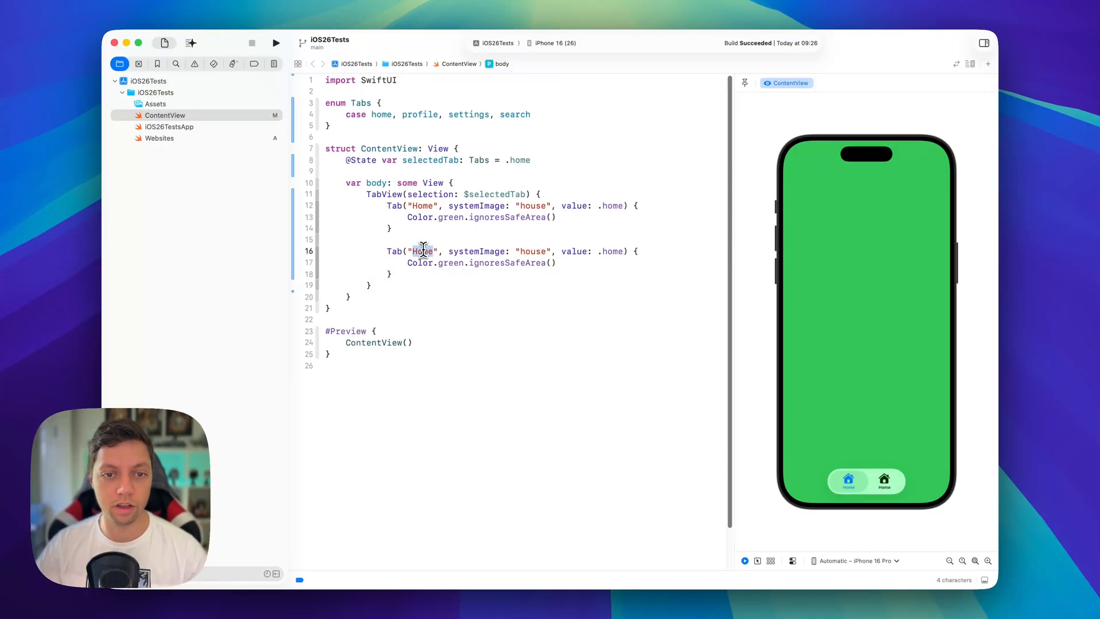
# Step: Turn the duplicate into a Profile tab with person icon and value .profile
pyautogui.write('Profile')
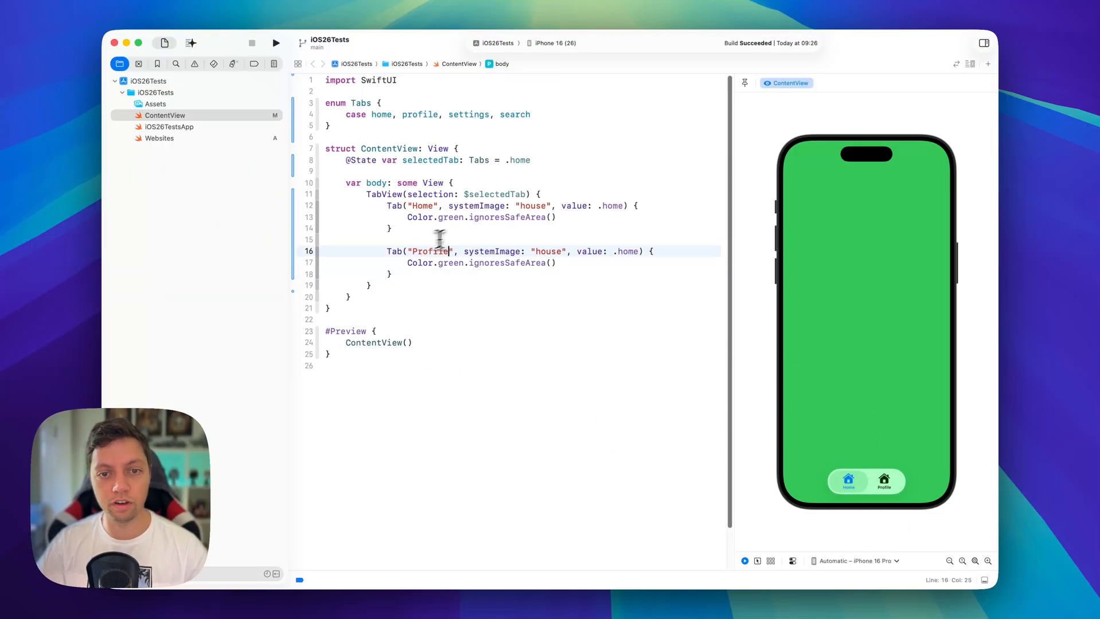
pyautogui.doubleClick(549, 251)
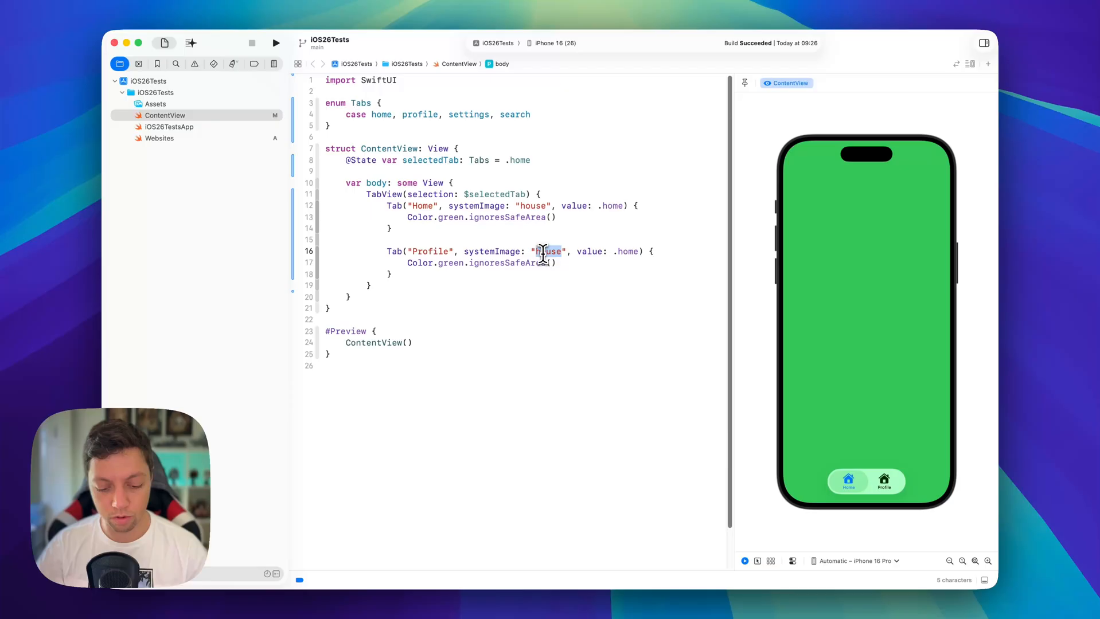
pyautogui.write('person')
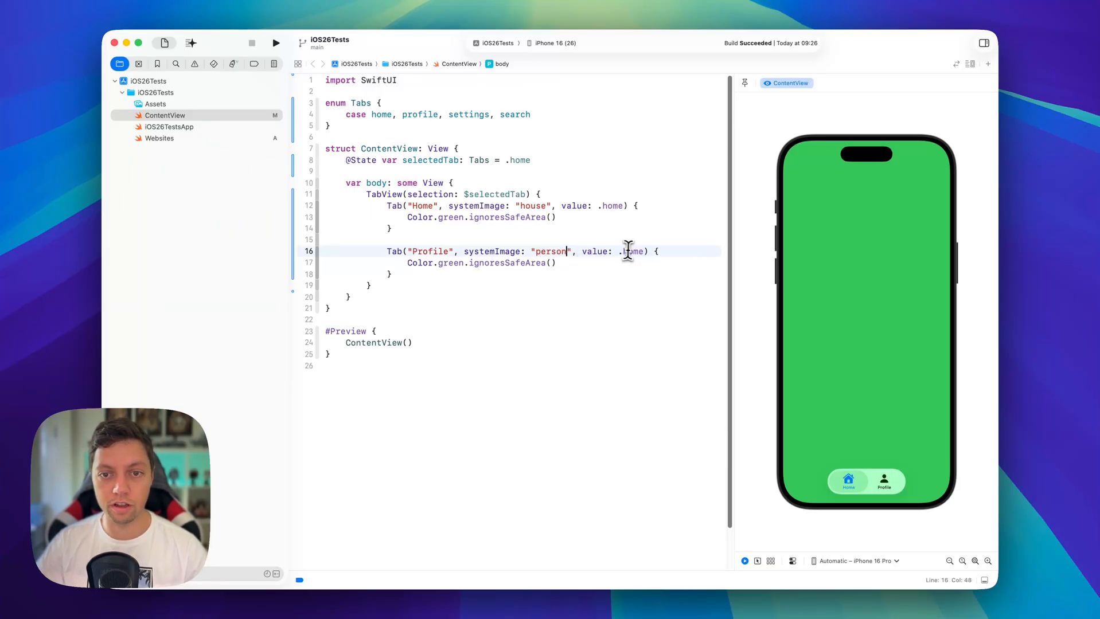
pyautogui.write('profile')
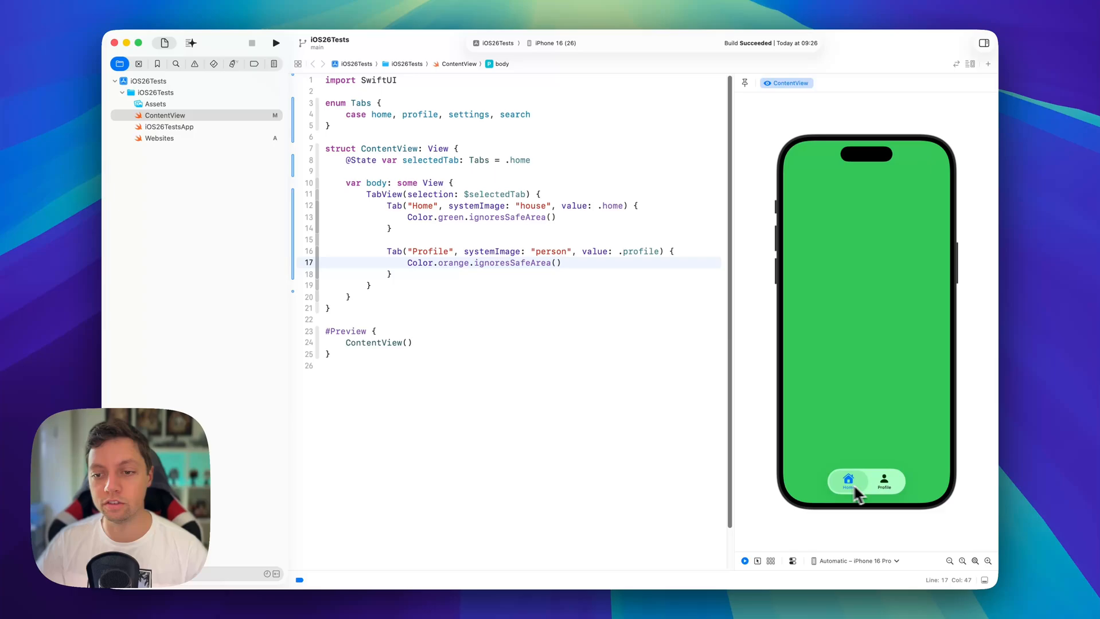
# Step: Try the Profile and Home tabs in the preview, ready to add a Settings tab below
pyautogui.click(884, 483)
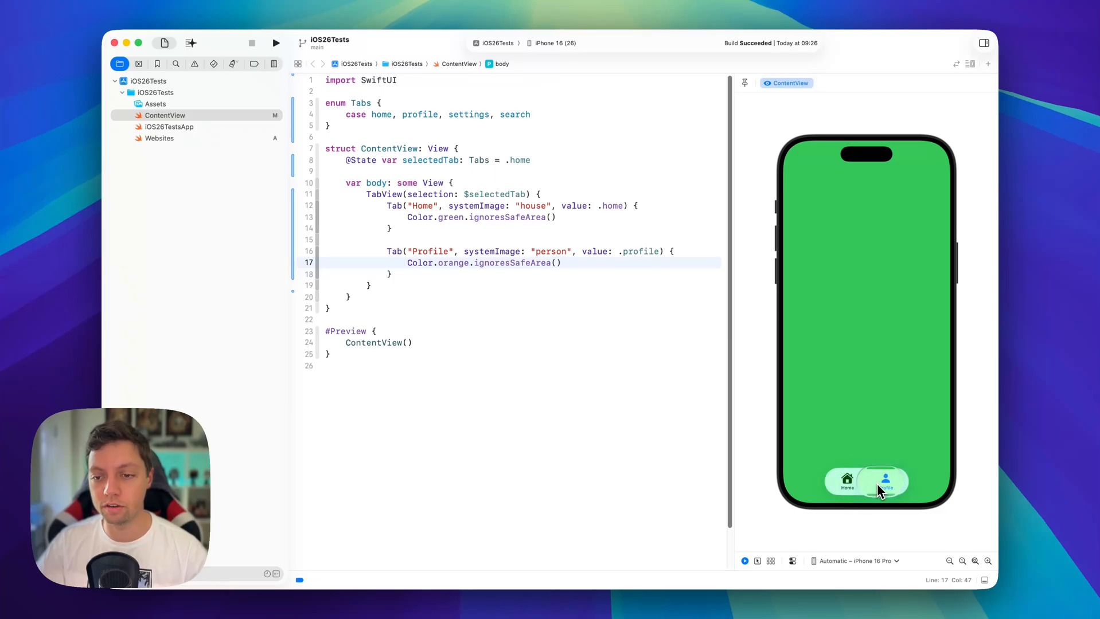
pyautogui.click(884, 482)
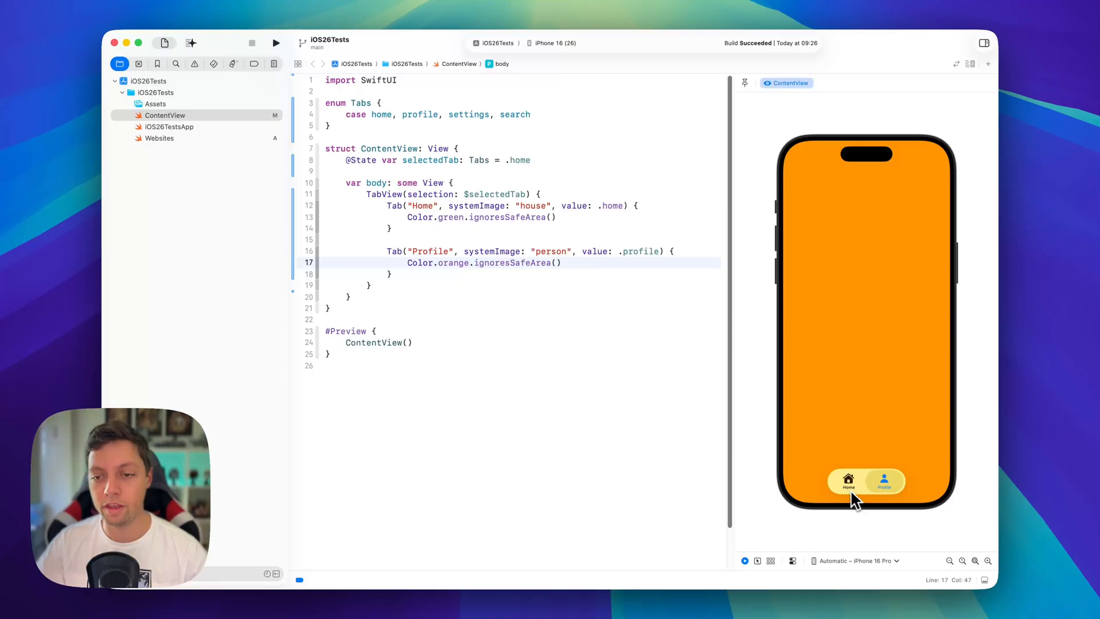
pyautogui.click(848, 482)
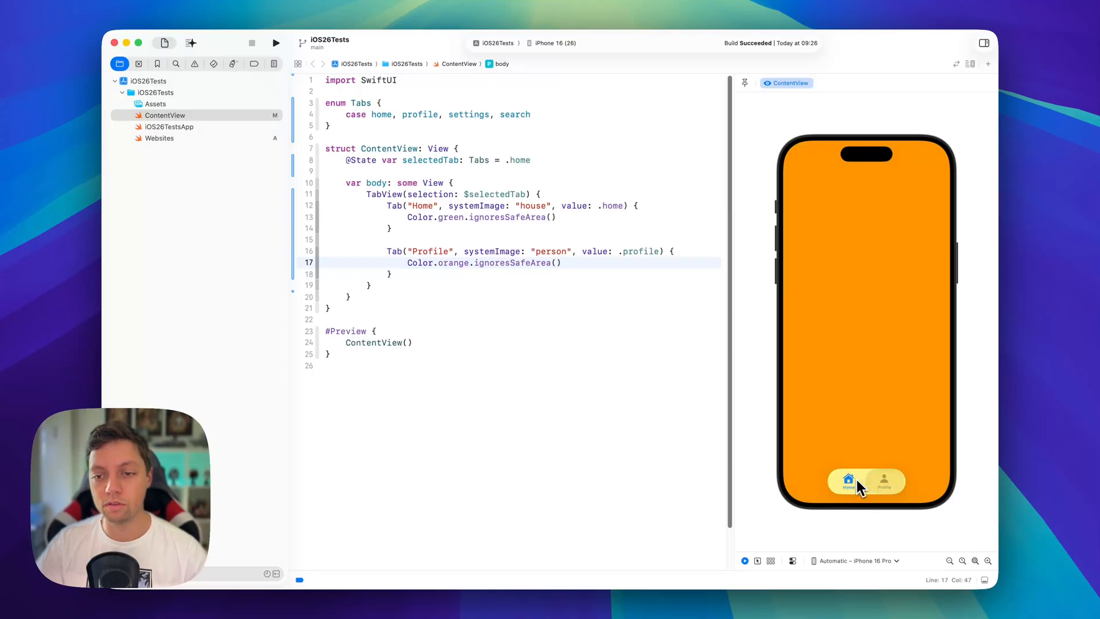
pyautogui.click(848, 483)
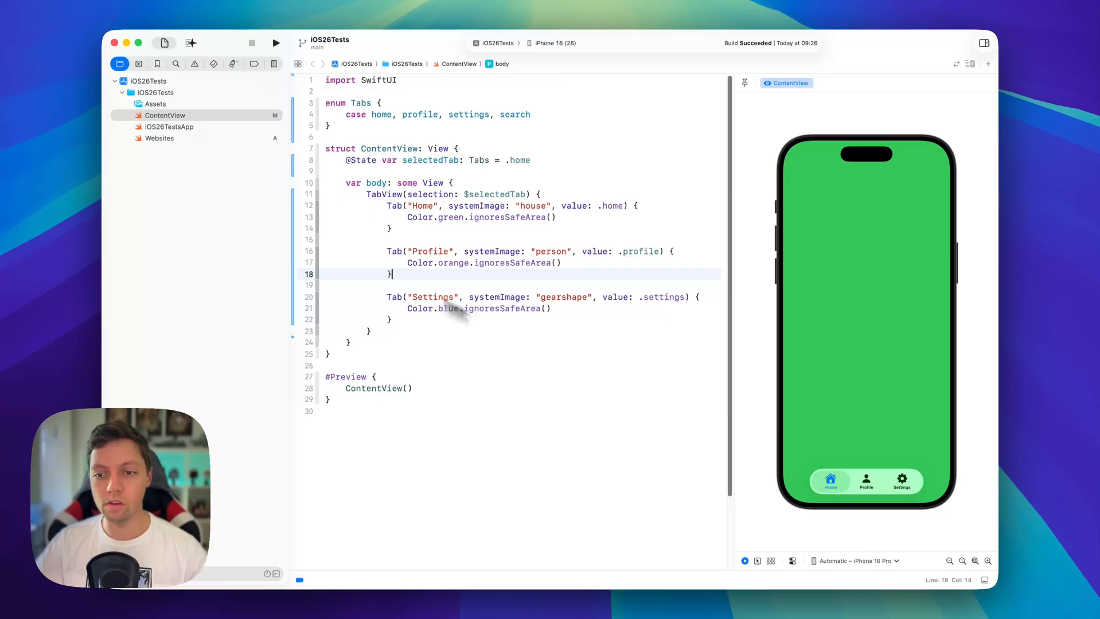
pyautogui.click(903, 481)
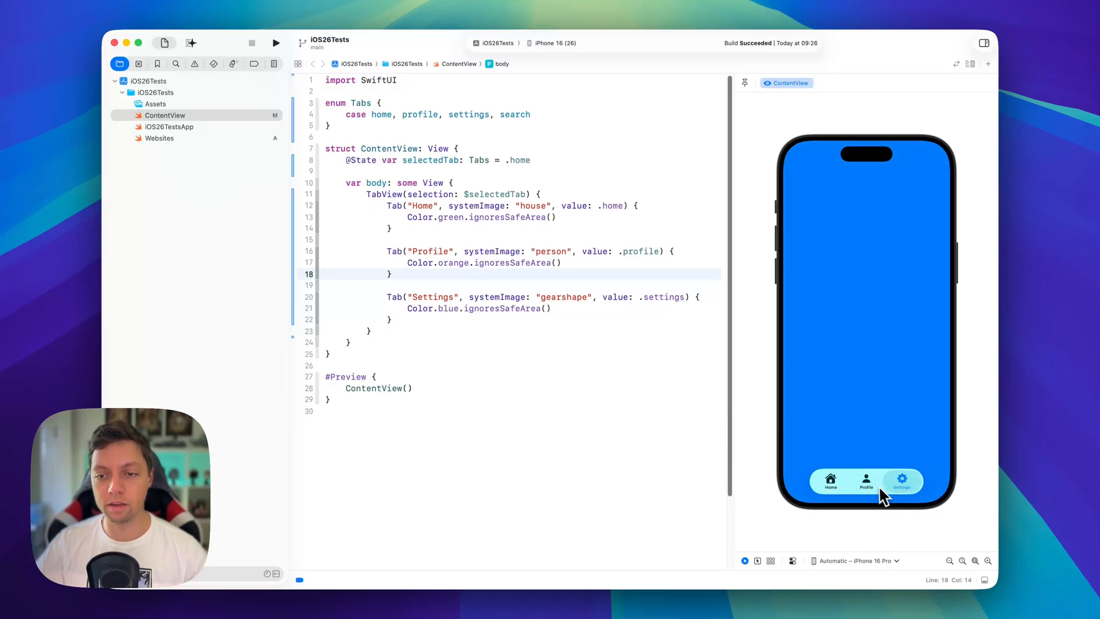
pyautogui.click(866, 481)
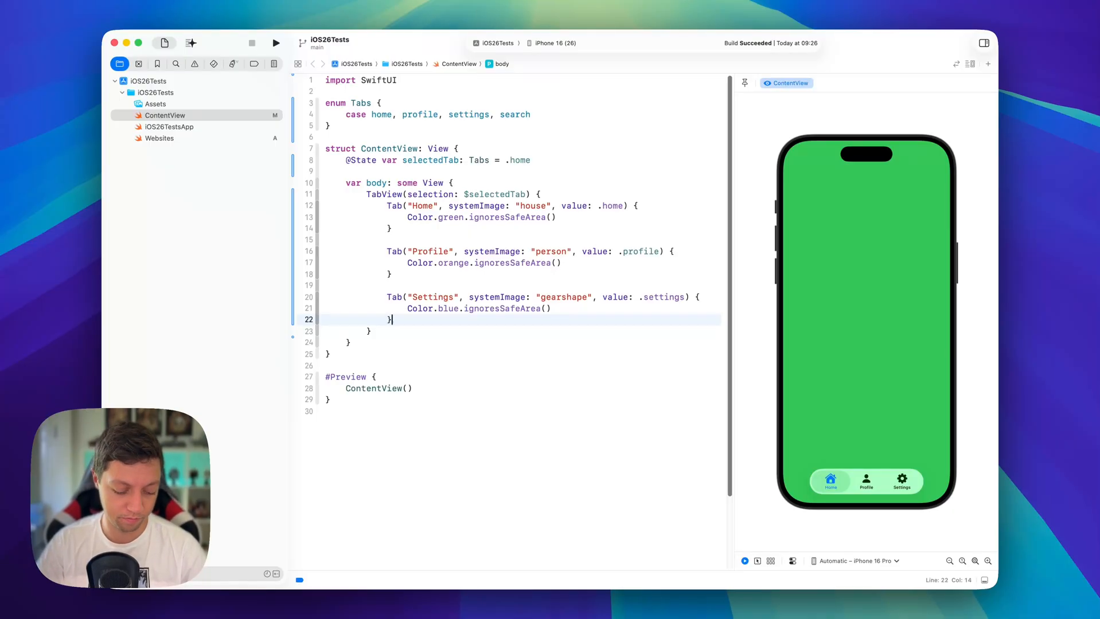
# Step: Add a Tab with value .search and role .search and an empty content closure
pyautogui.write('T')
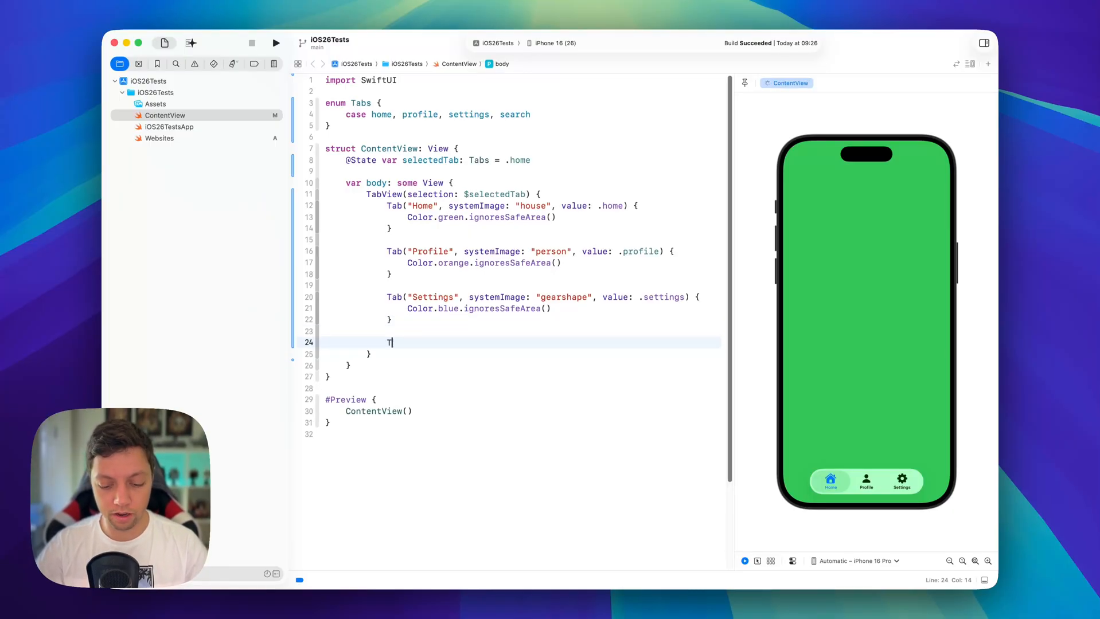
pyautogui.write('ab(')
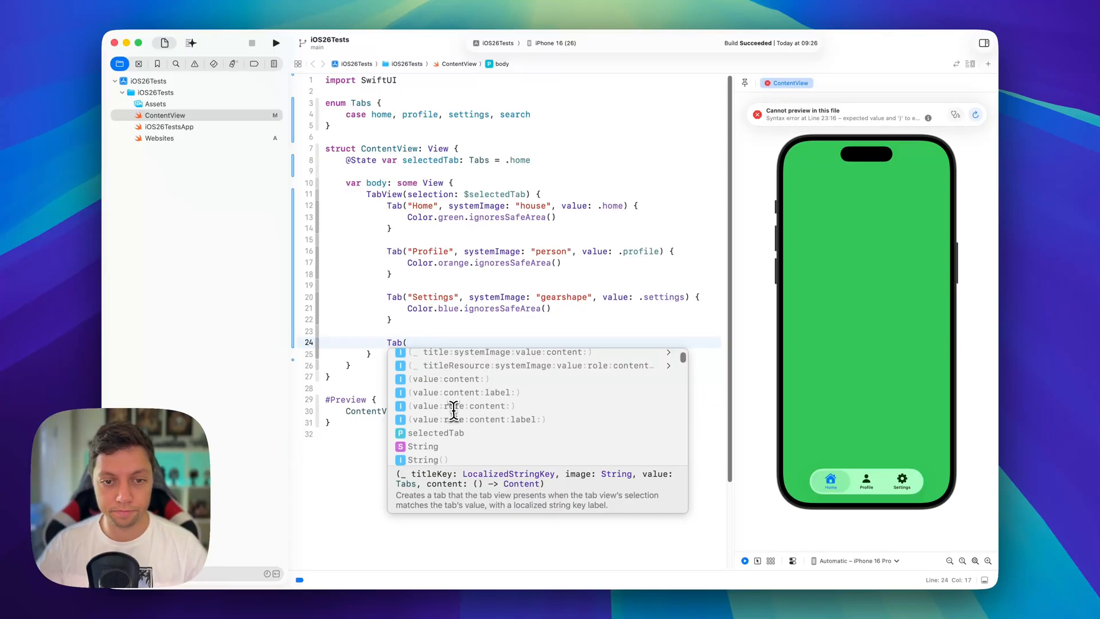
pyautogui.moveTo(456, 406)
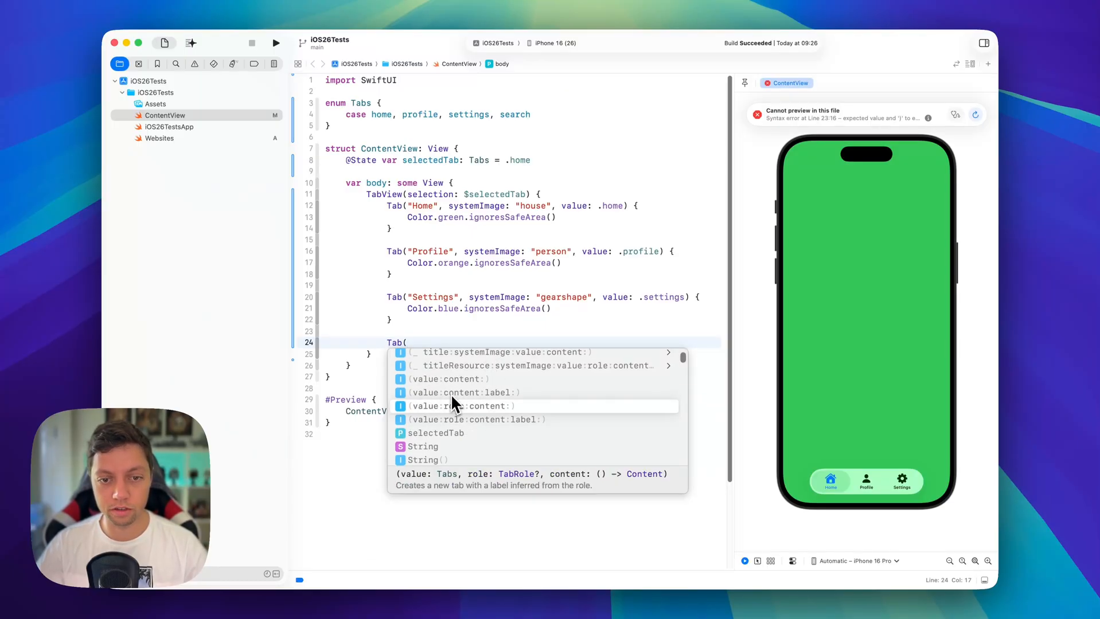
pyautogui.click(461, 406)
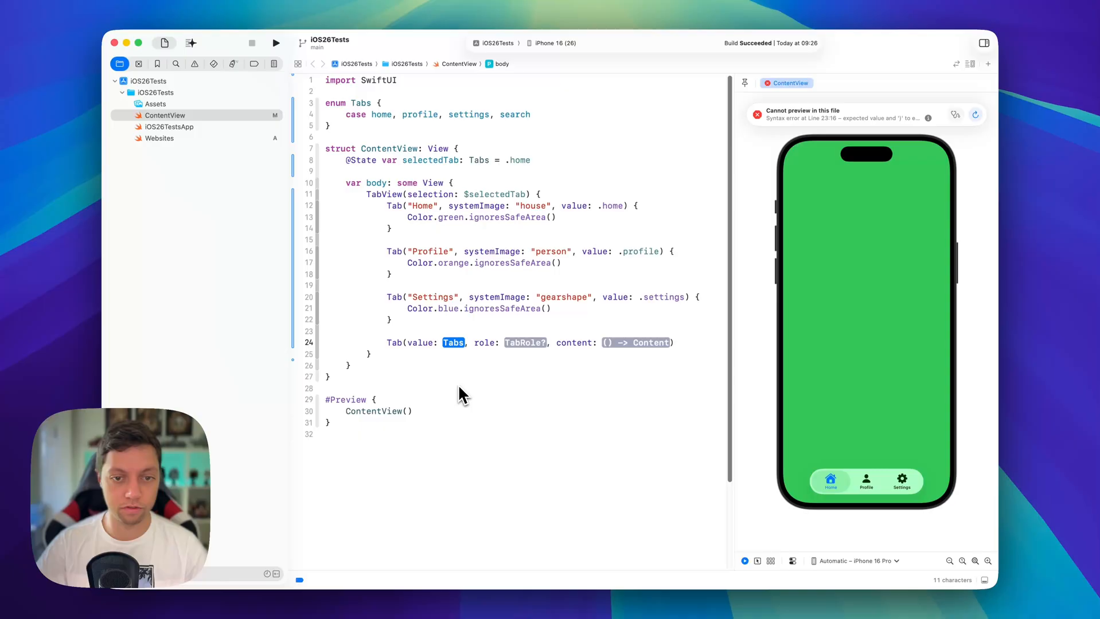
pyautogui.write('.search, role: .search) {')
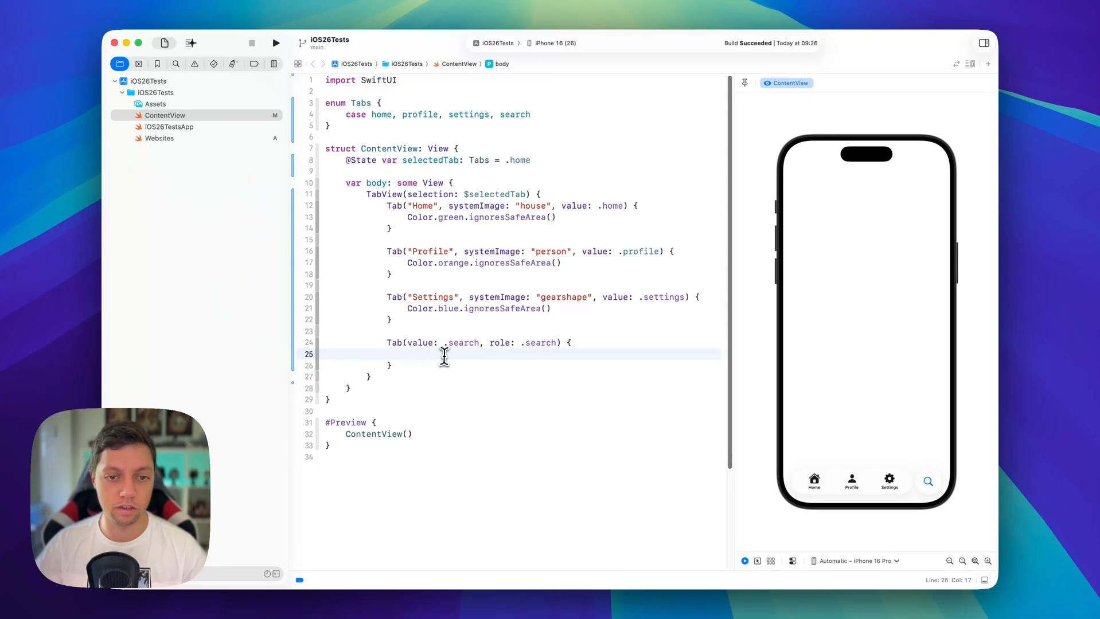
pyautogui.scroll(-3)
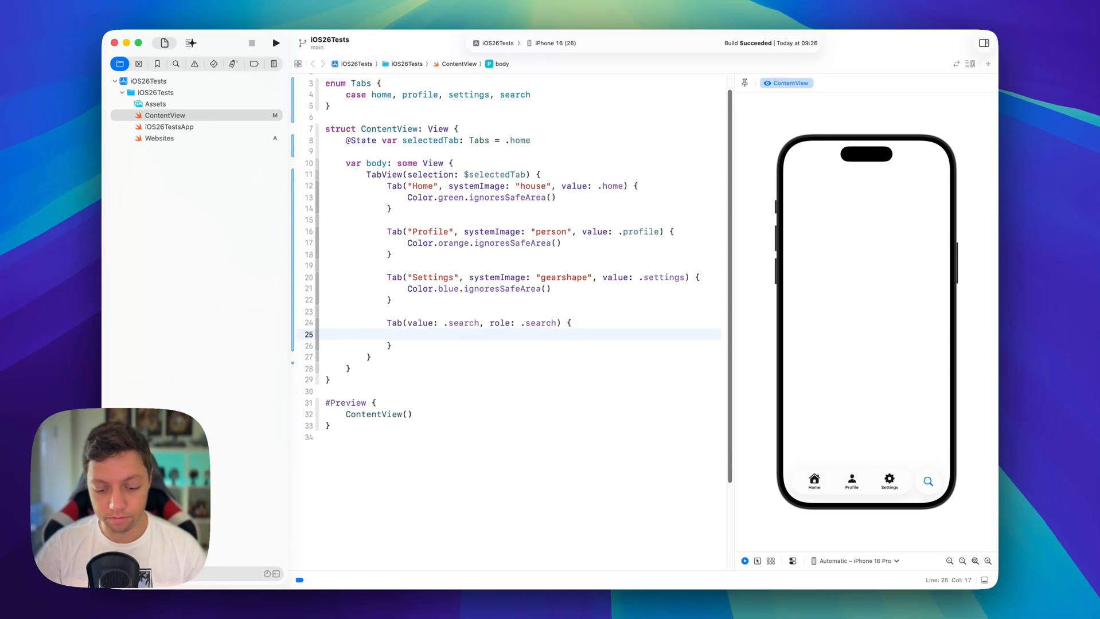
# Step: Fill the Search tab with NavigationStack { List { Text("Search screen") } }
pyautogui.write('NavigationStack {')
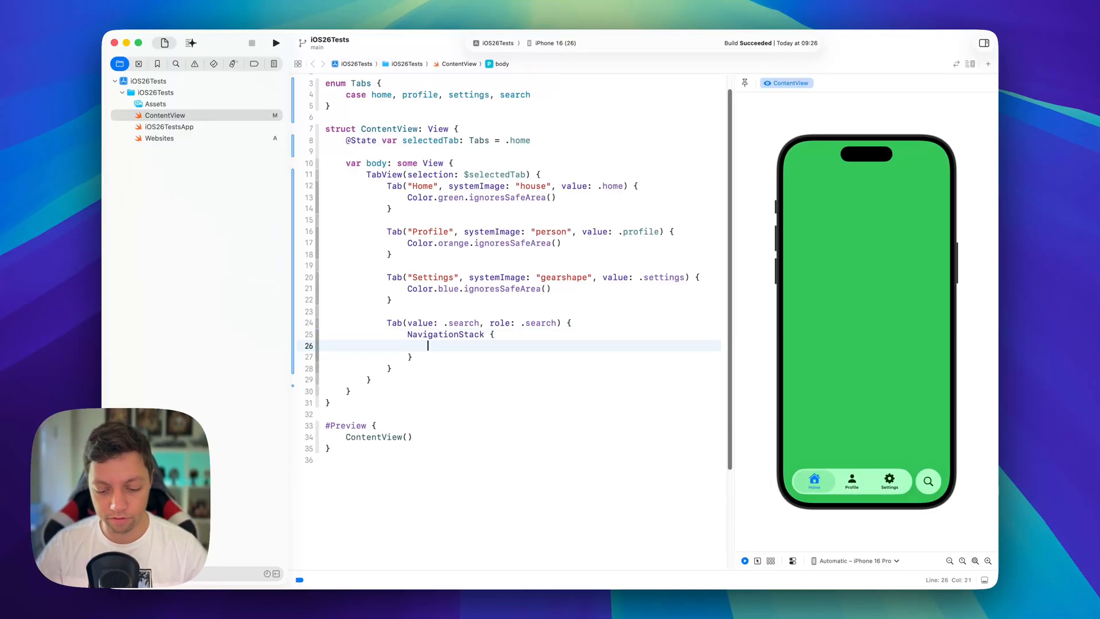
pyautogui.write('List {')
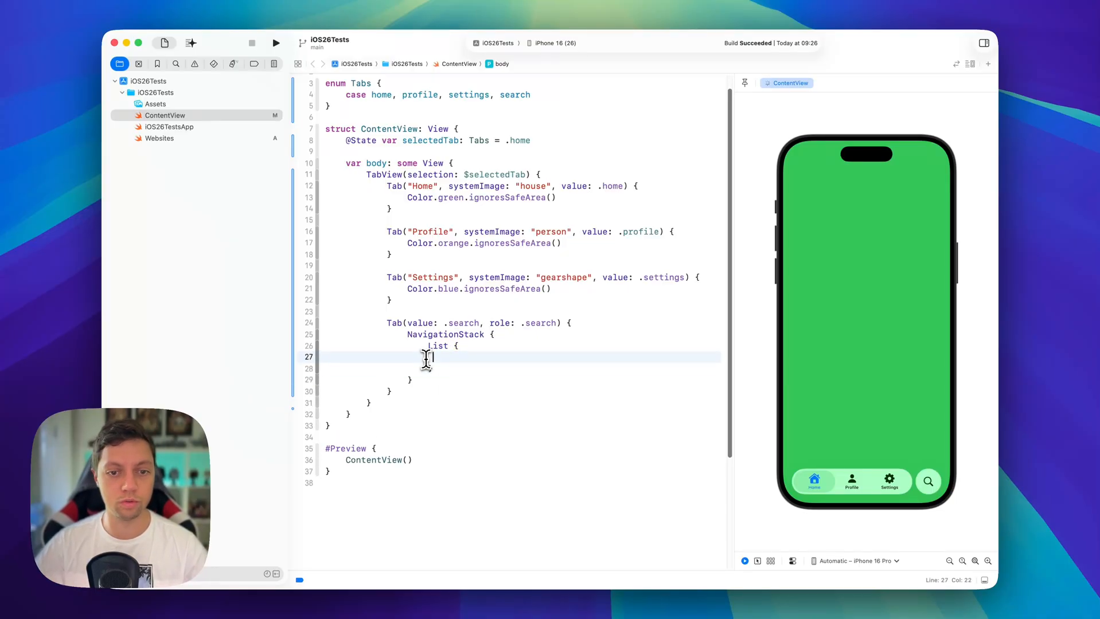
pyautogui.write('Text("')
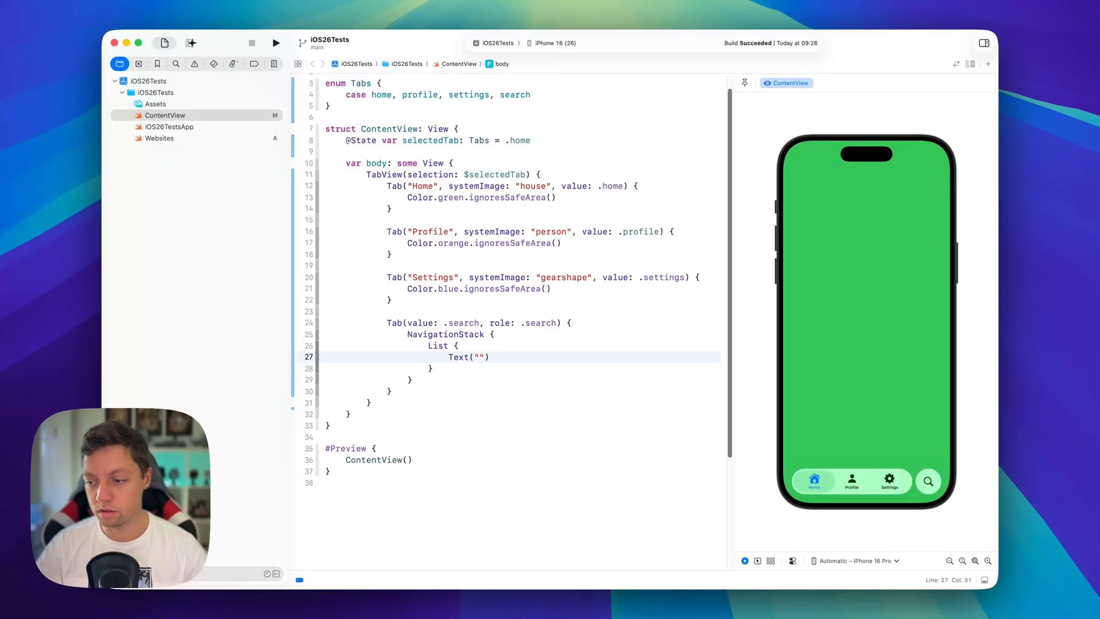
pyautogui.write('Search scre')
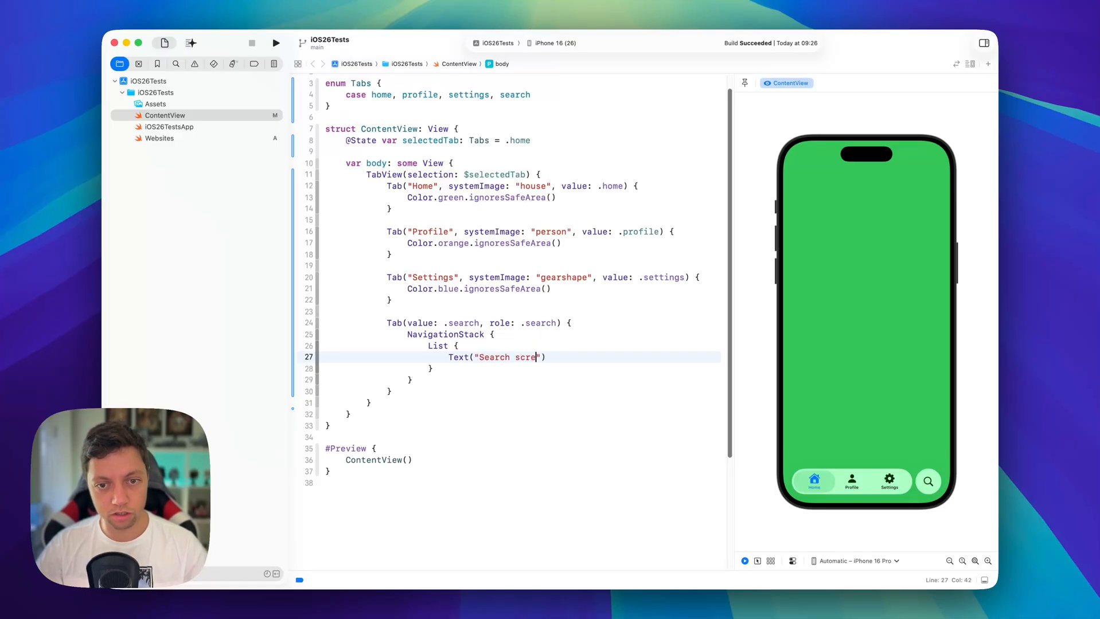
pyautogui.write('en")')
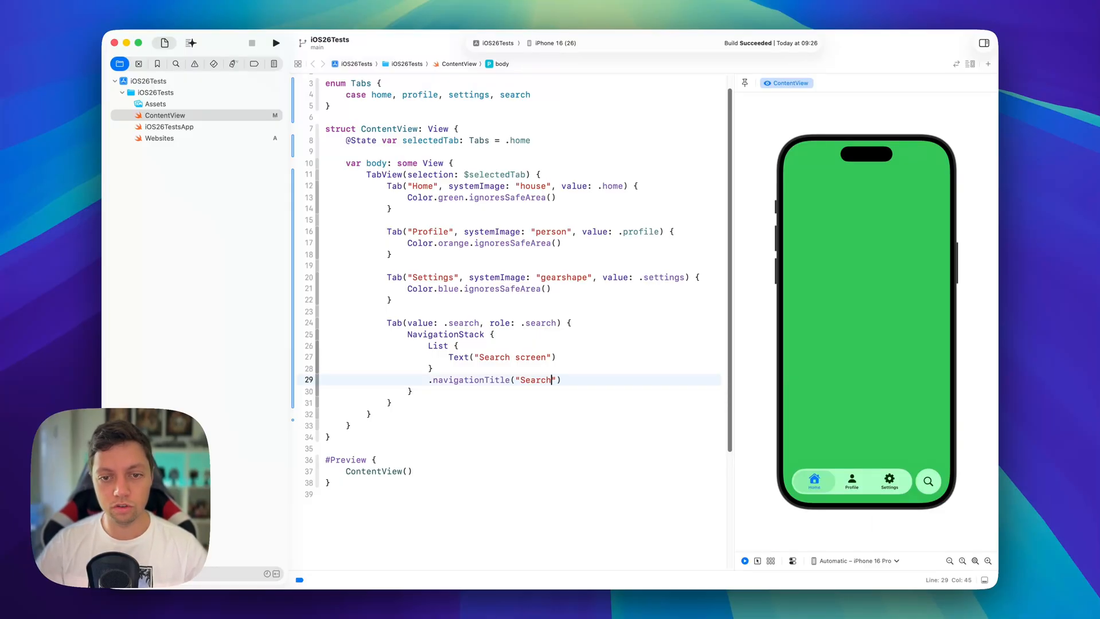
pyautogui.write('.searchable(text: $)')
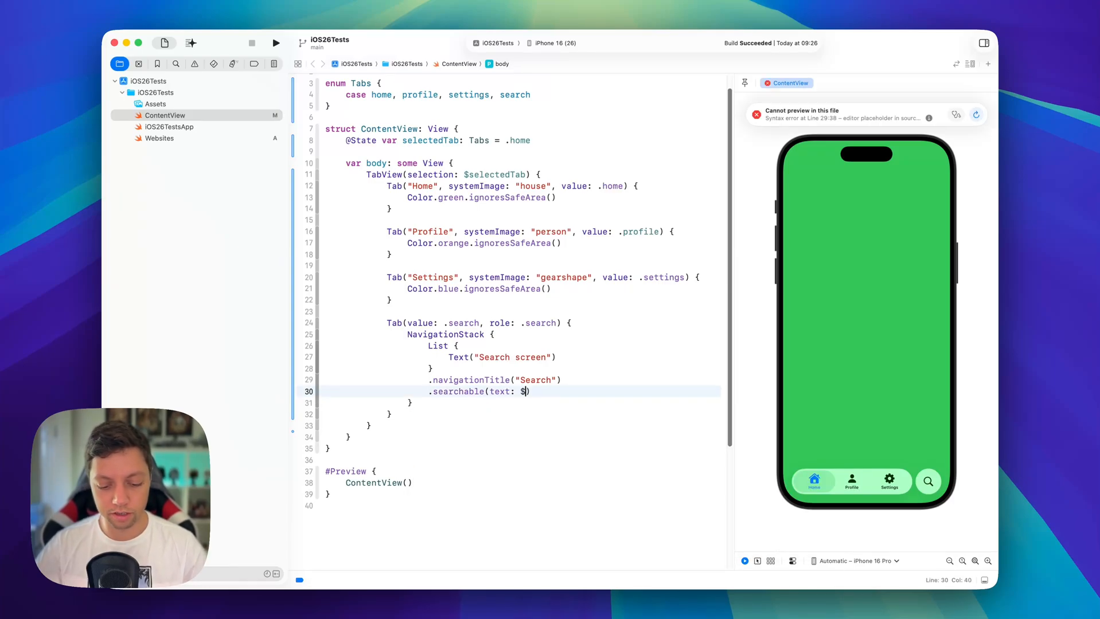
pyautogui.write('searchString')
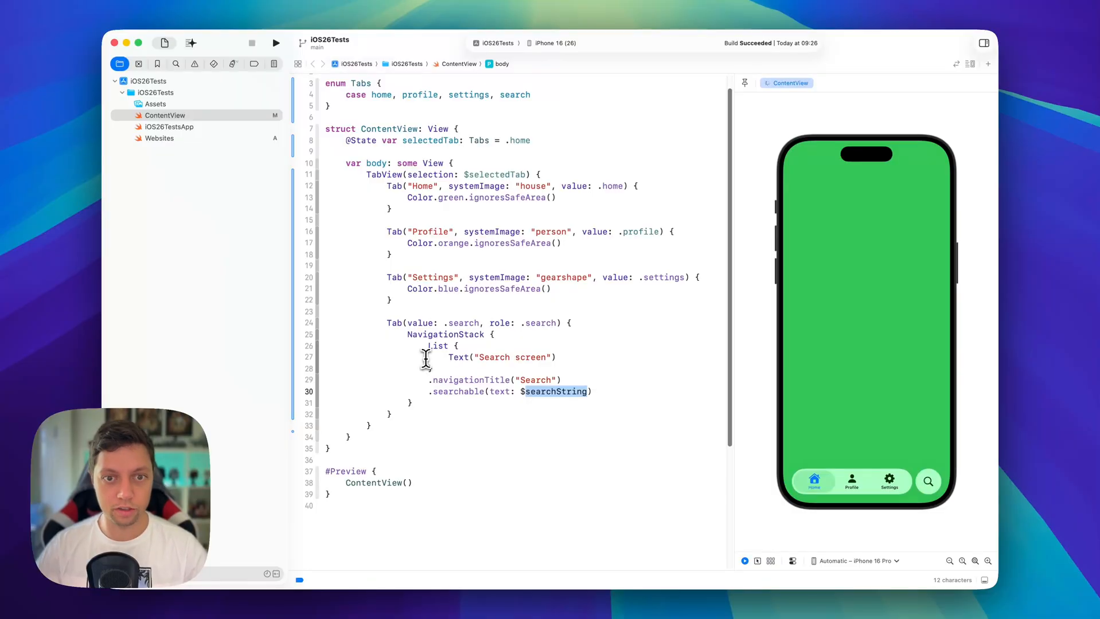
pyautogui.write('@State var searchString =')
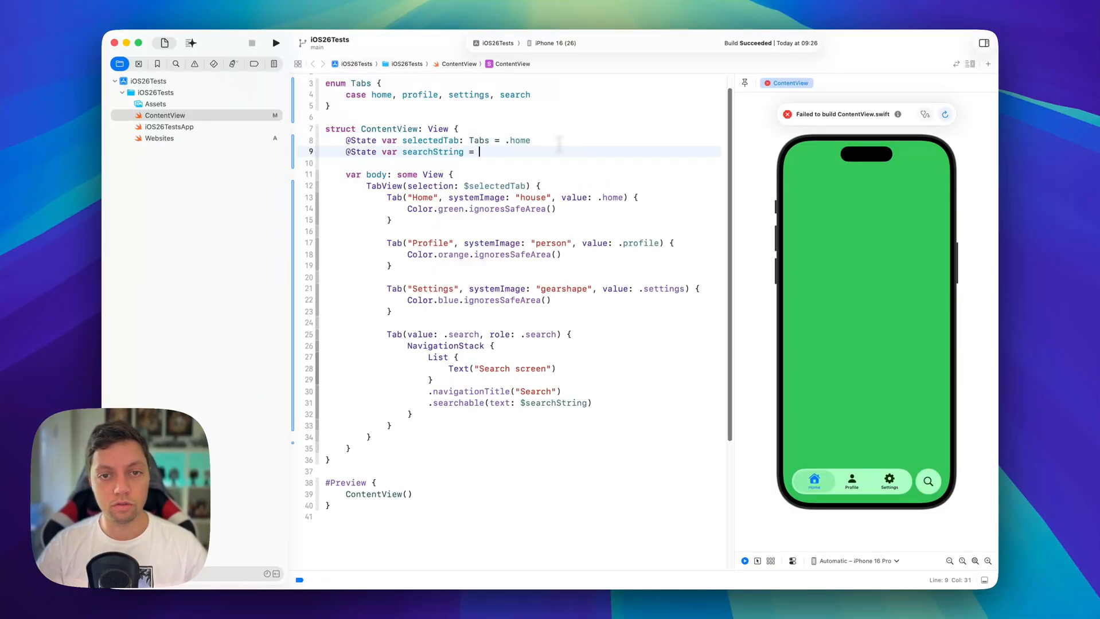
pyautogui.write('""')
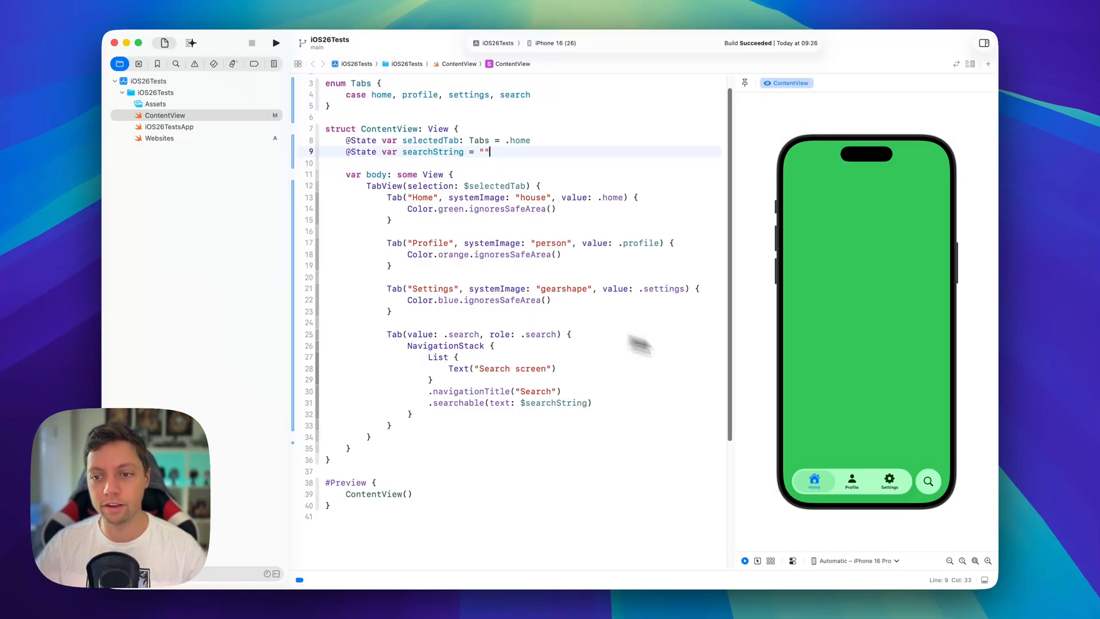
# Step: Try the Settings, Search, Home and Profile tabs and the search field in the live preview
pyautogui.click(889, 482)
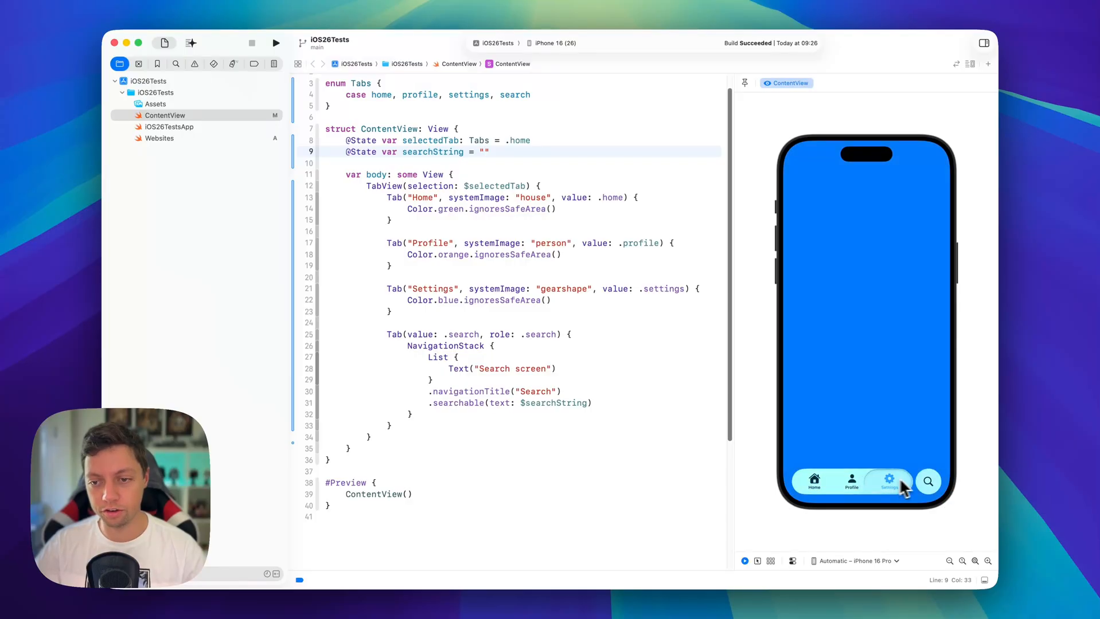
pyautogui.click(927, 482)
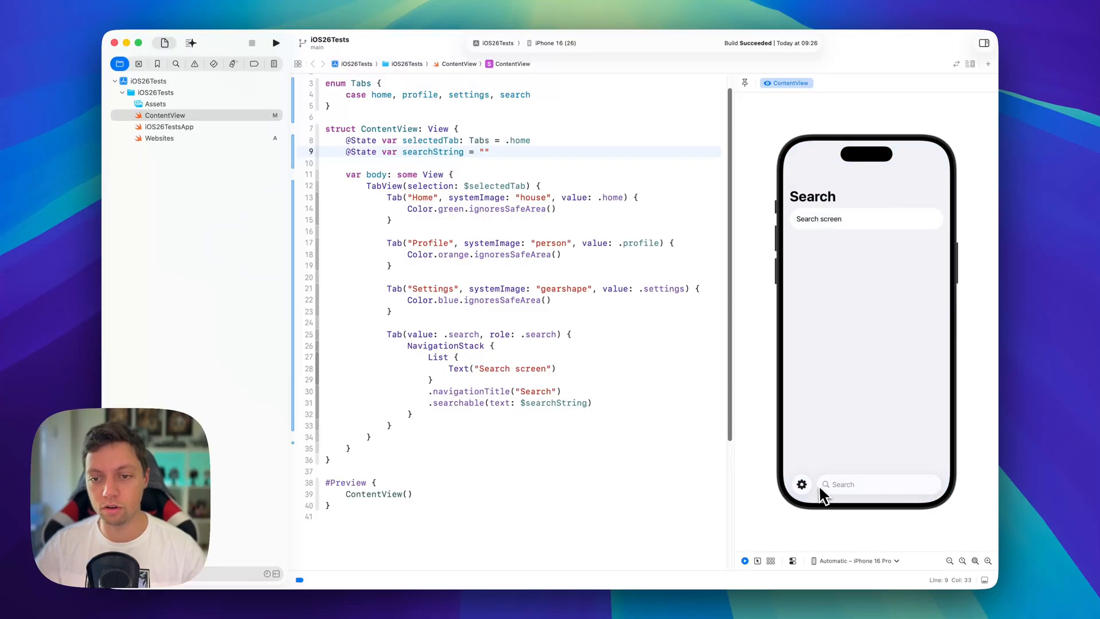
pyautogui.click(878, 485)
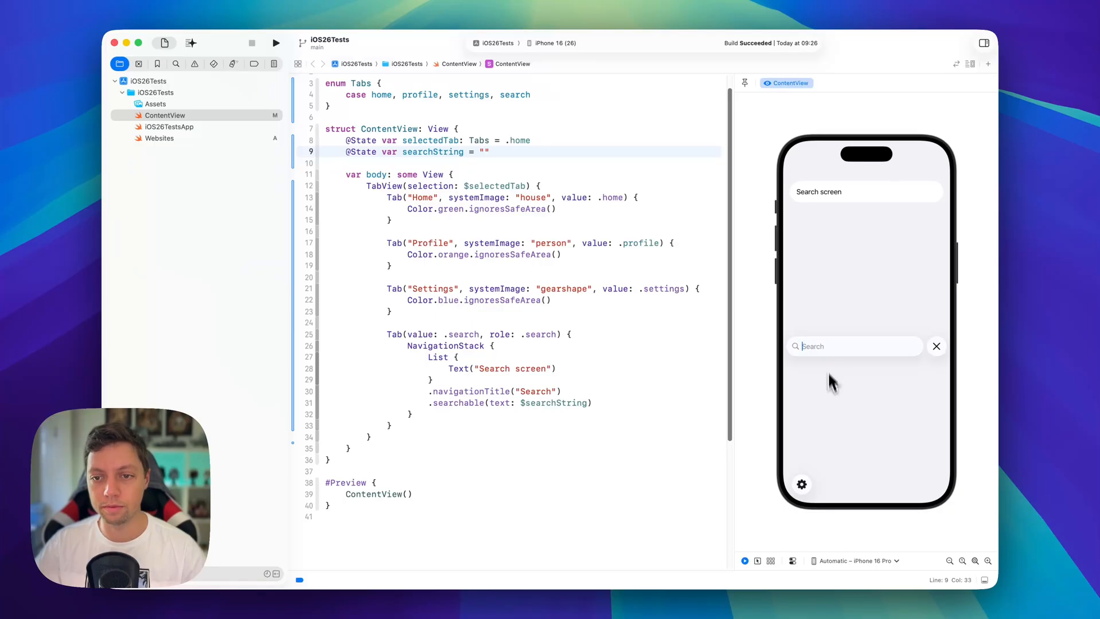
pyautogui.moveTo(901, 394)
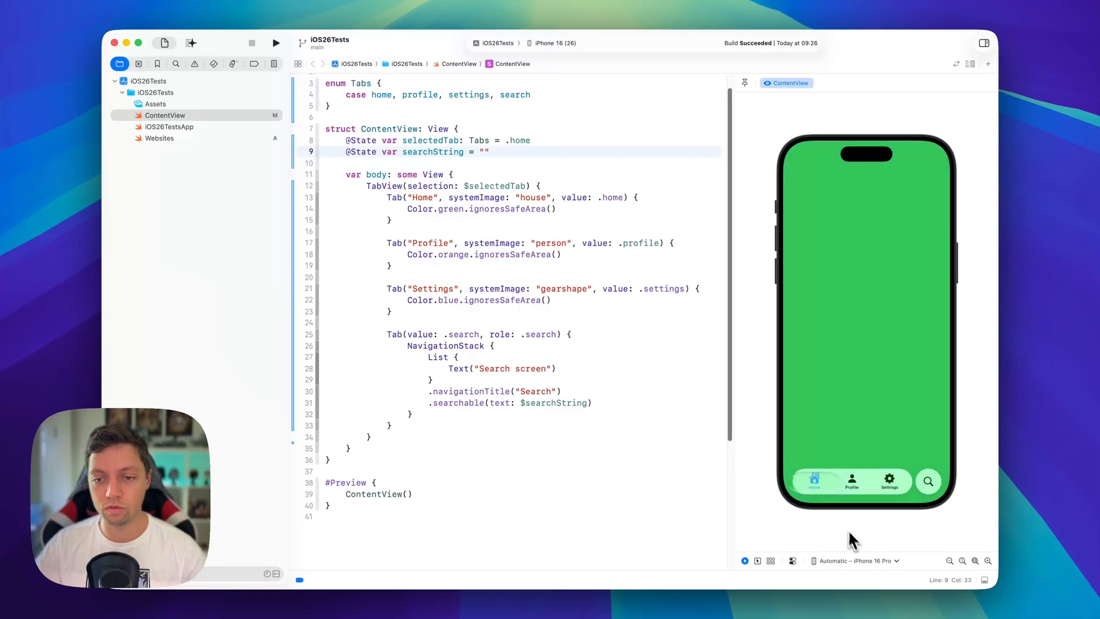
pyautogui.click(926, 482)
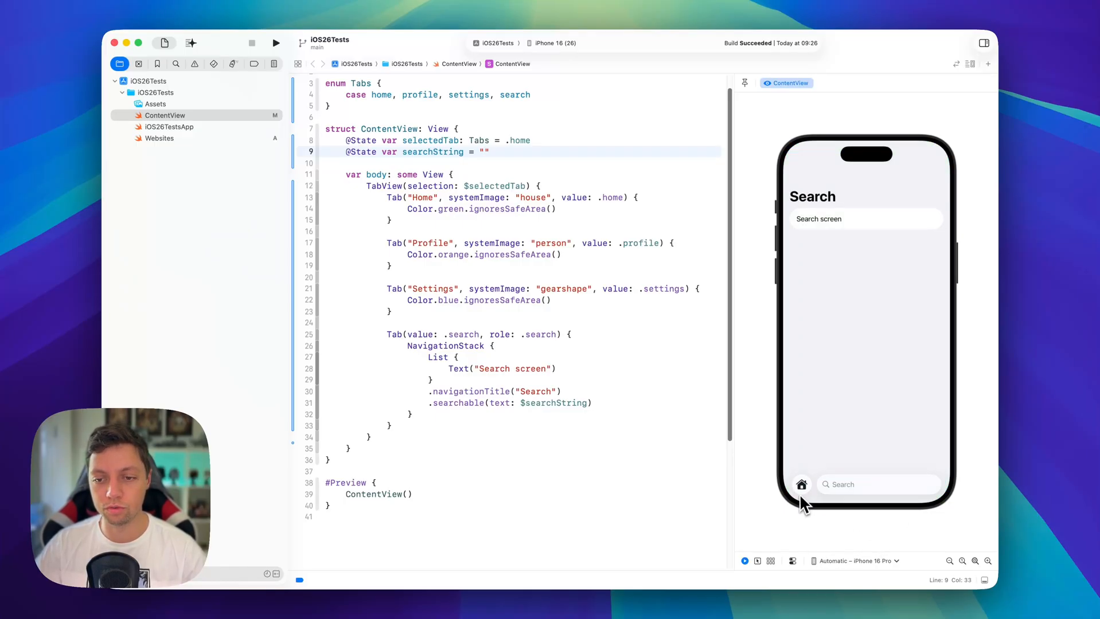
pyautogui.click(851, 484)
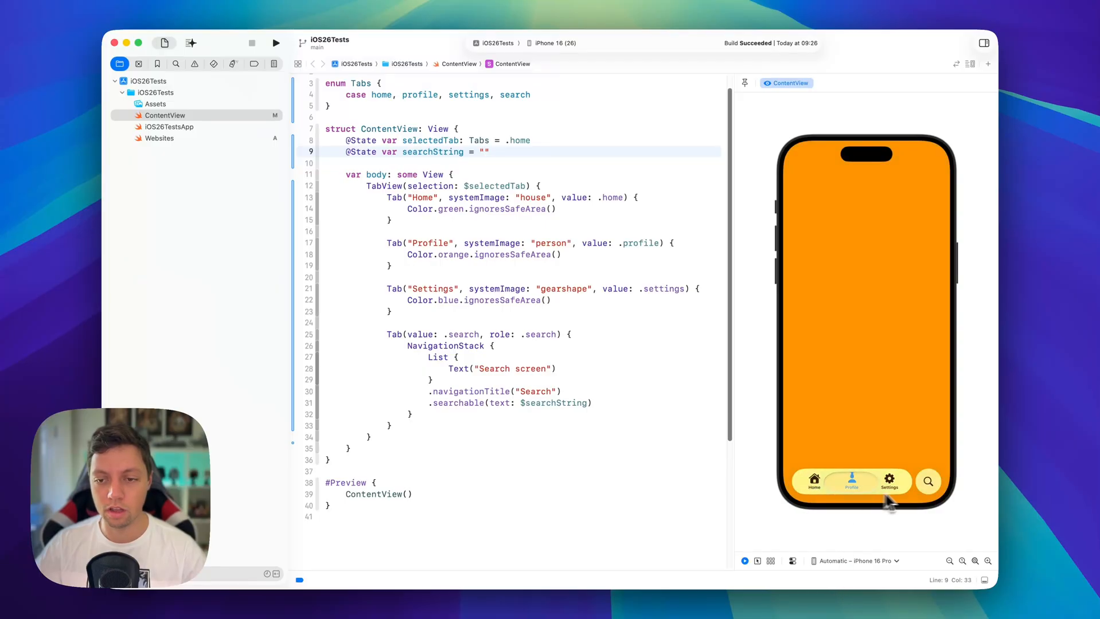
pyautogui.click(927, 482)
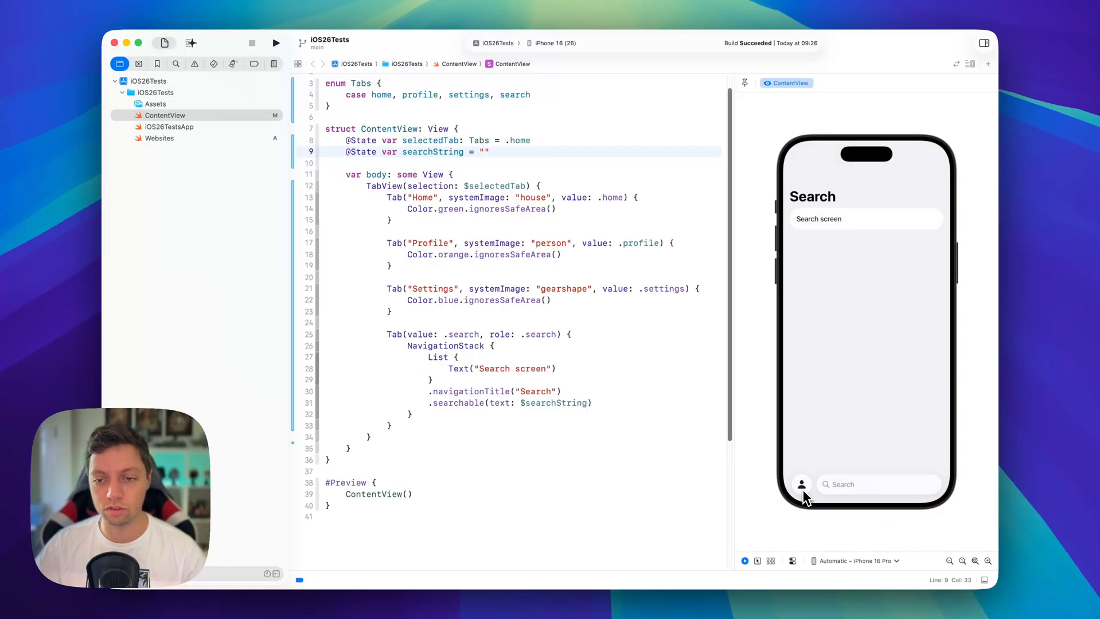
pyautogui.moveTo(872, 521)
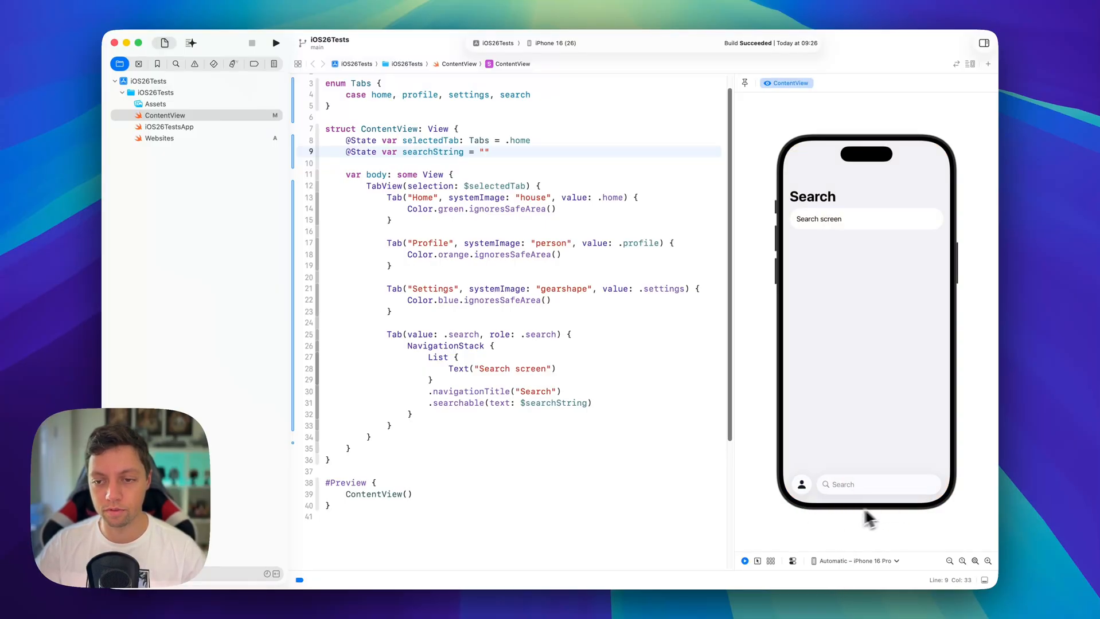
pyautogui.moveTo(869, 334)
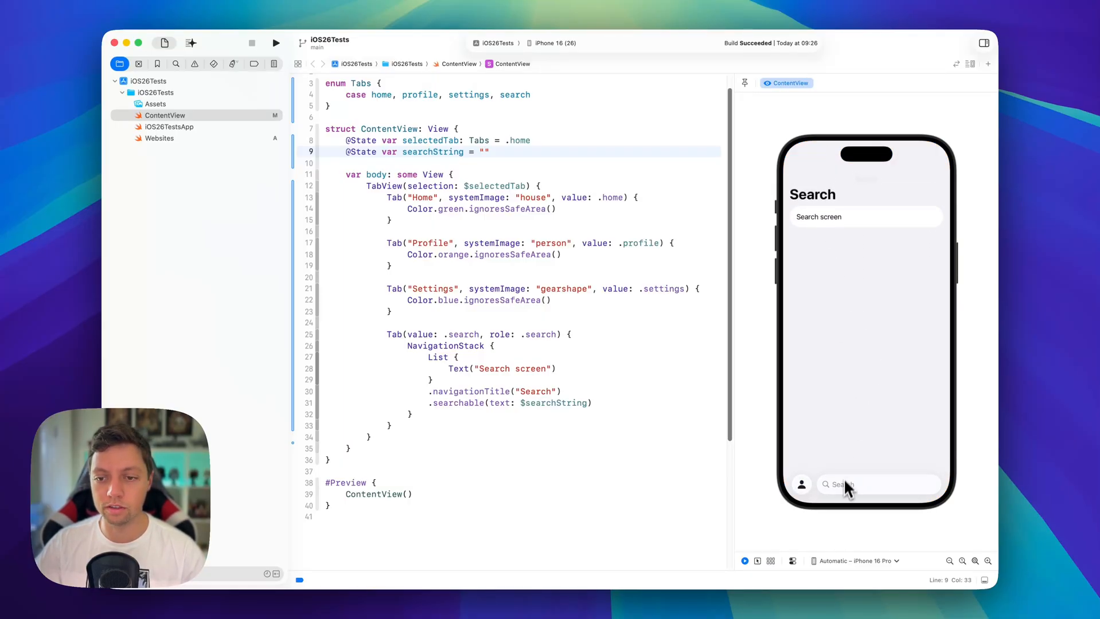
pyautogui.click(877, 484)
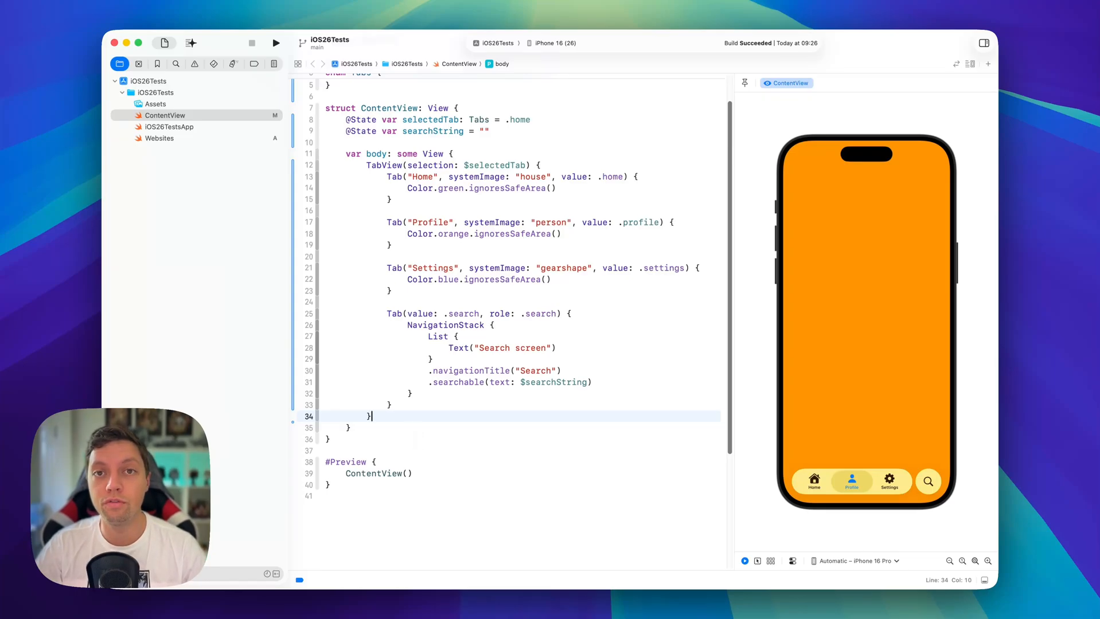
pyautogui.moveTo(417, 451)
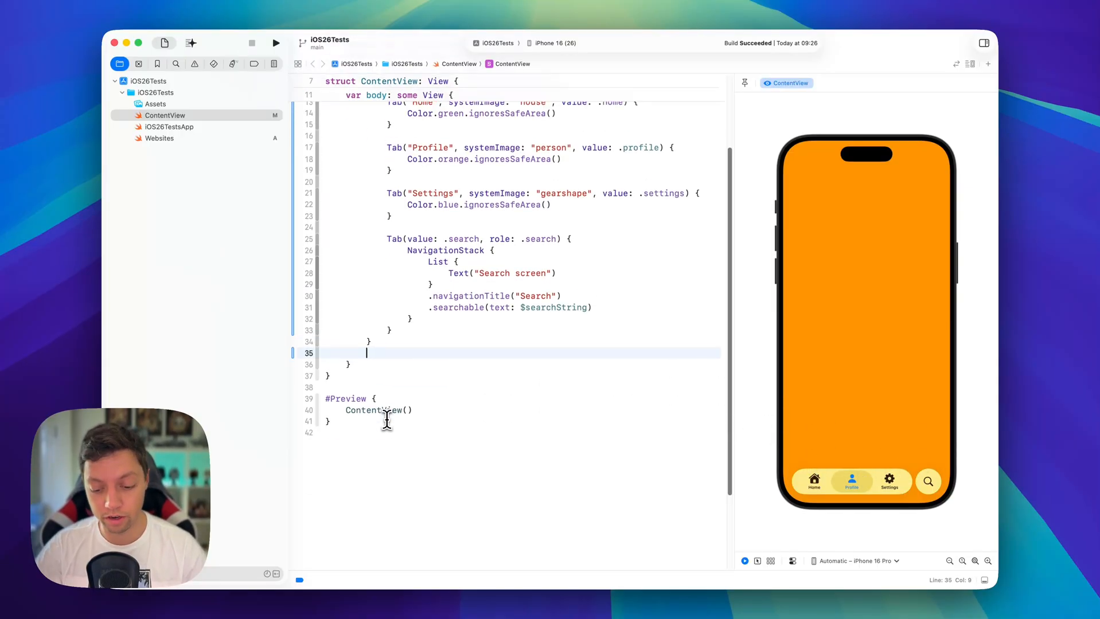
# Step: Add .tabViewBottomAccessory { Text("hello from the bottom accessory") } to the TabView
pyautogui.write('.tabviewbo')
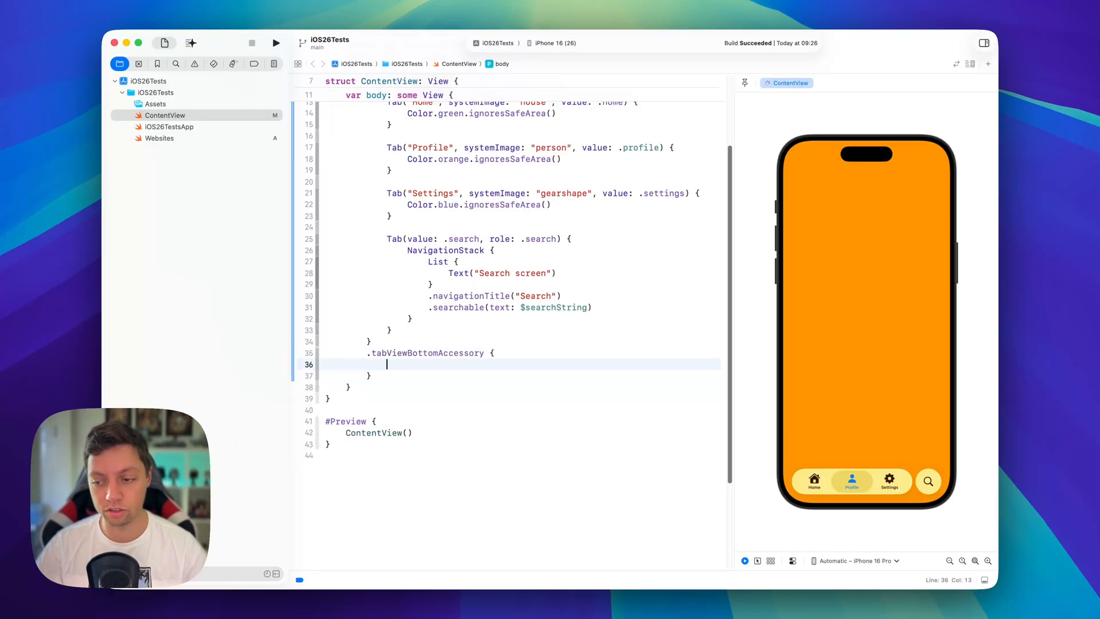
pyautogui.write('Text(')
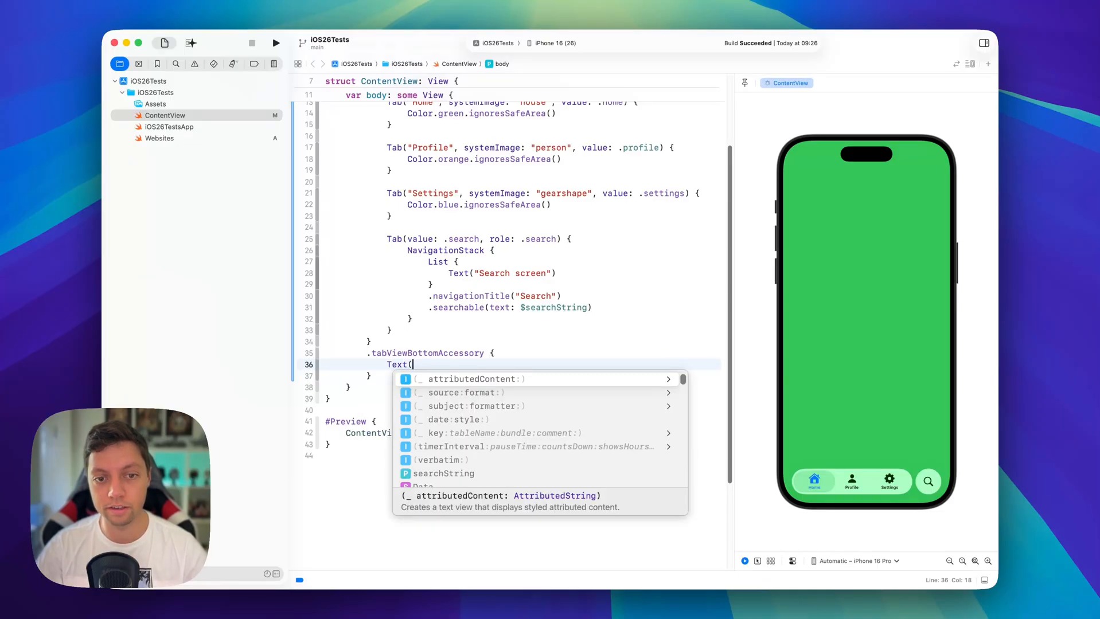
pyautogui.write('hello from the bottom accessory"')
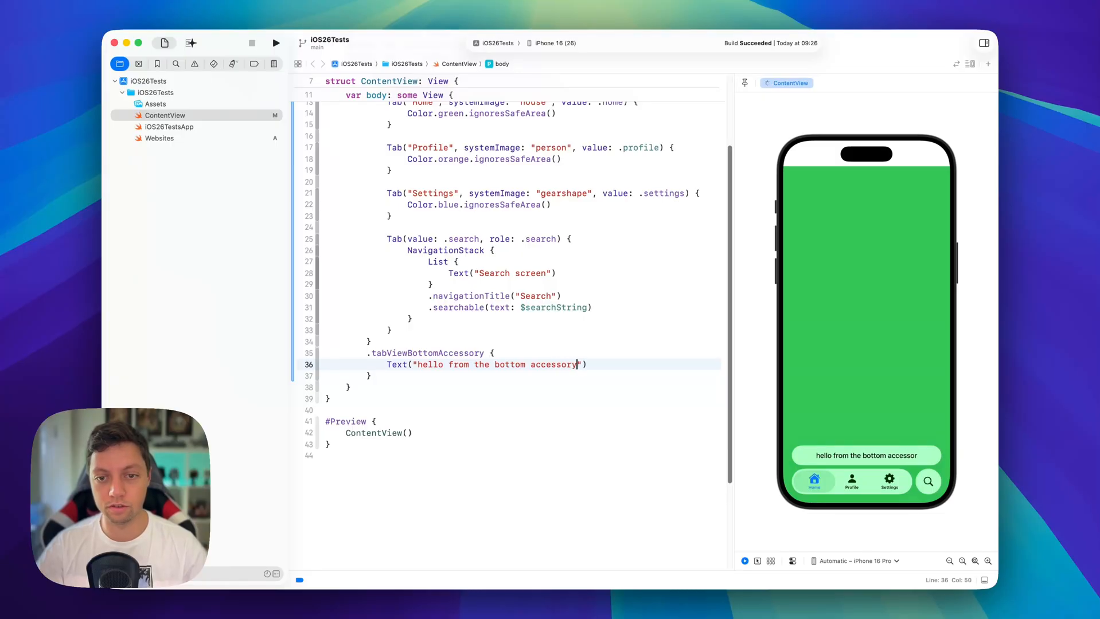
# Step: Check the accessory on the Profile and Search tabs and with the search field active
pyautogui.click(851, 482)
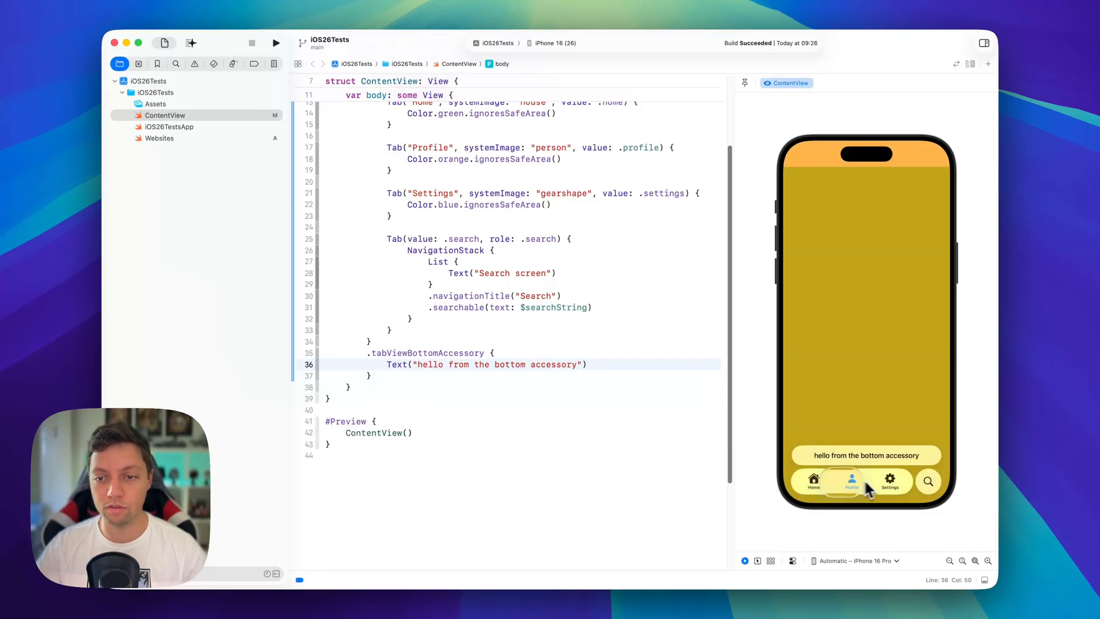
pyautogui.click(928, 482)
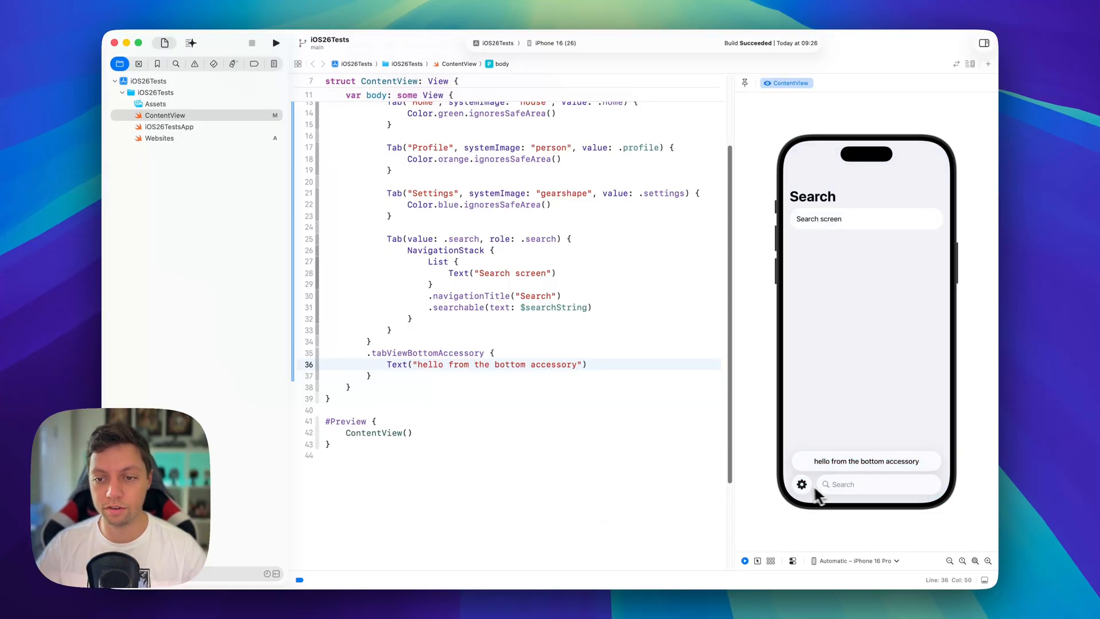
pyautogui.click(876, 485)
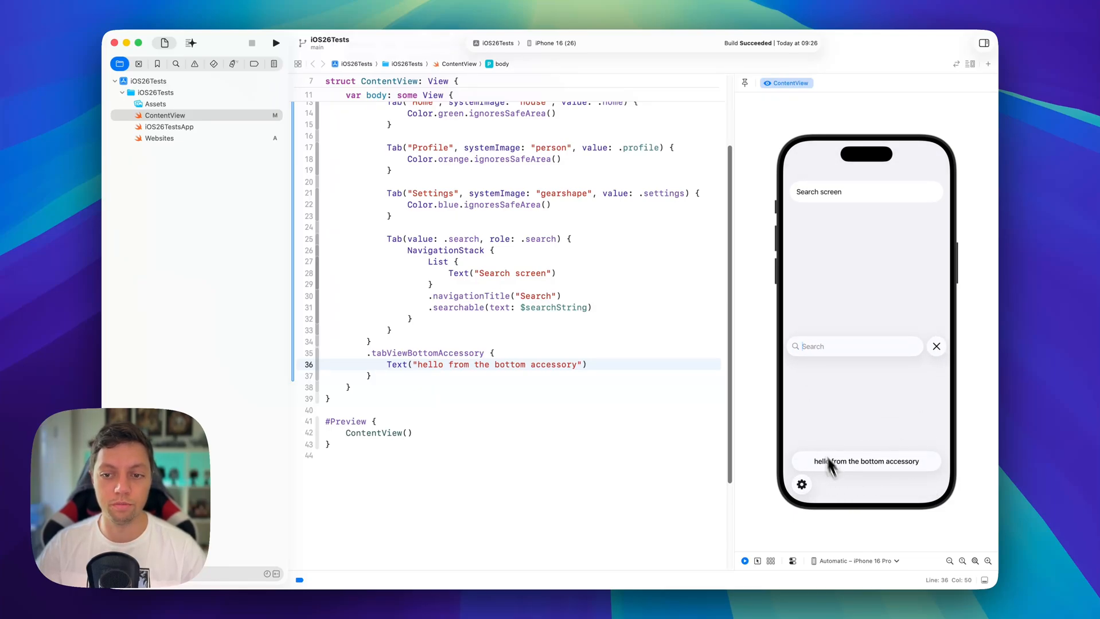
pyautogui.moveTo(898, 381)
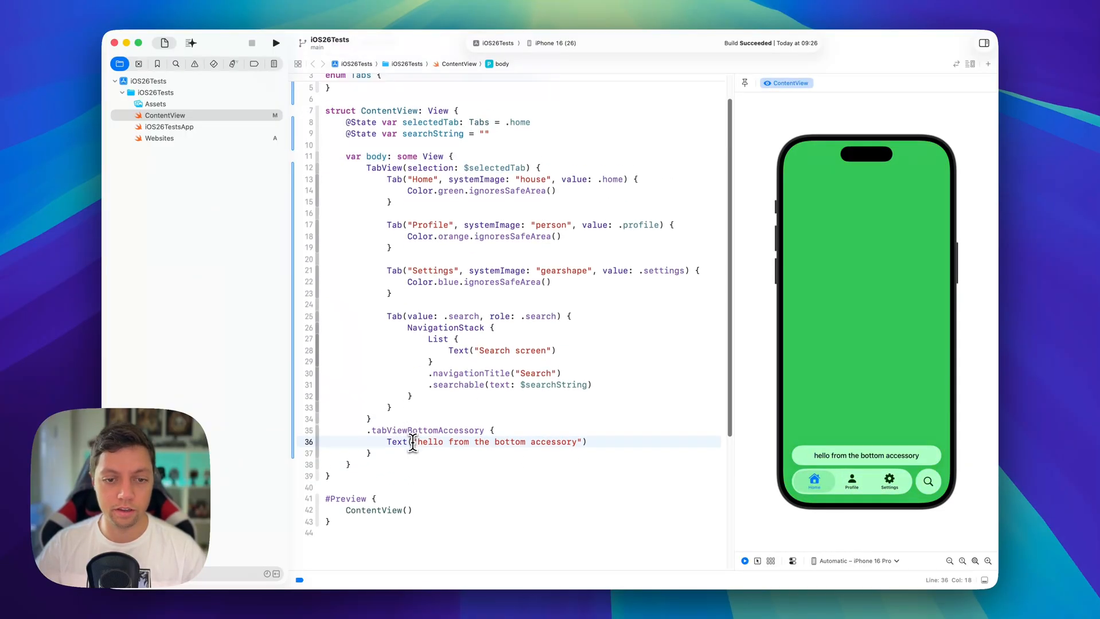
# Step: Replace the accessory's greeting string with selectedTab.rawValue so it shows the active tab's name
pyautogui.doubleClick(498, 442)
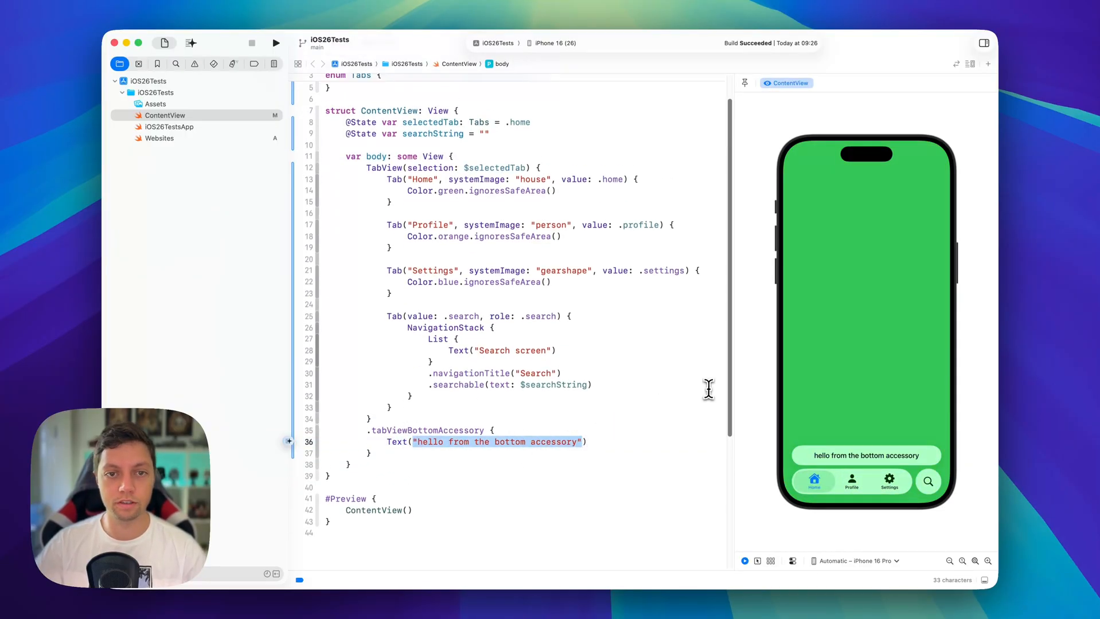
pyautogui.write('selectedTab.)')
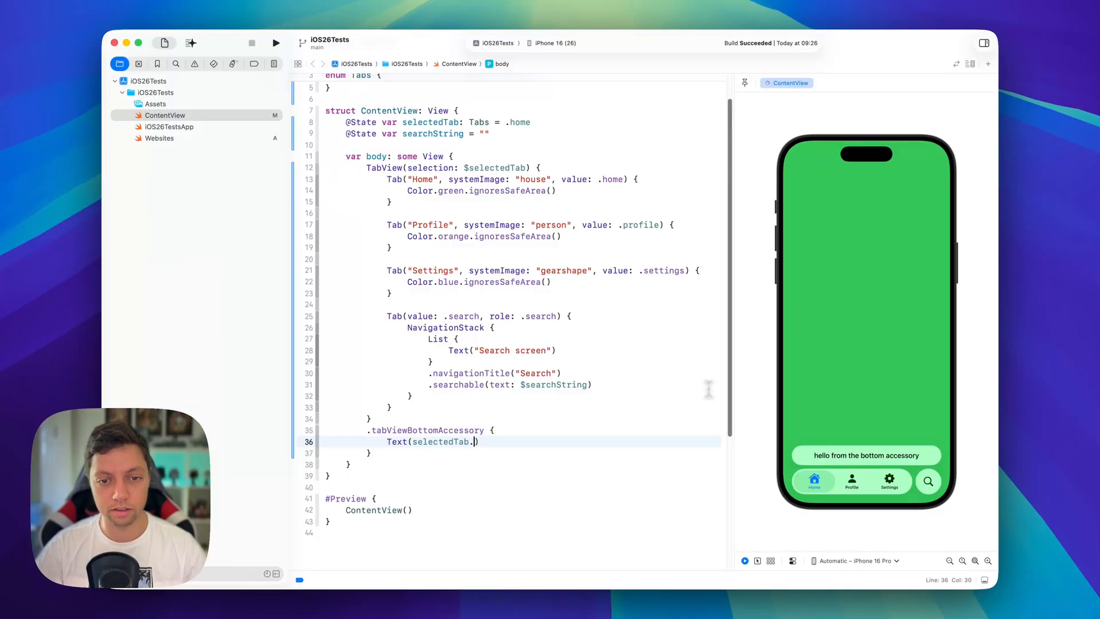
pyautogui.write('rawValue')
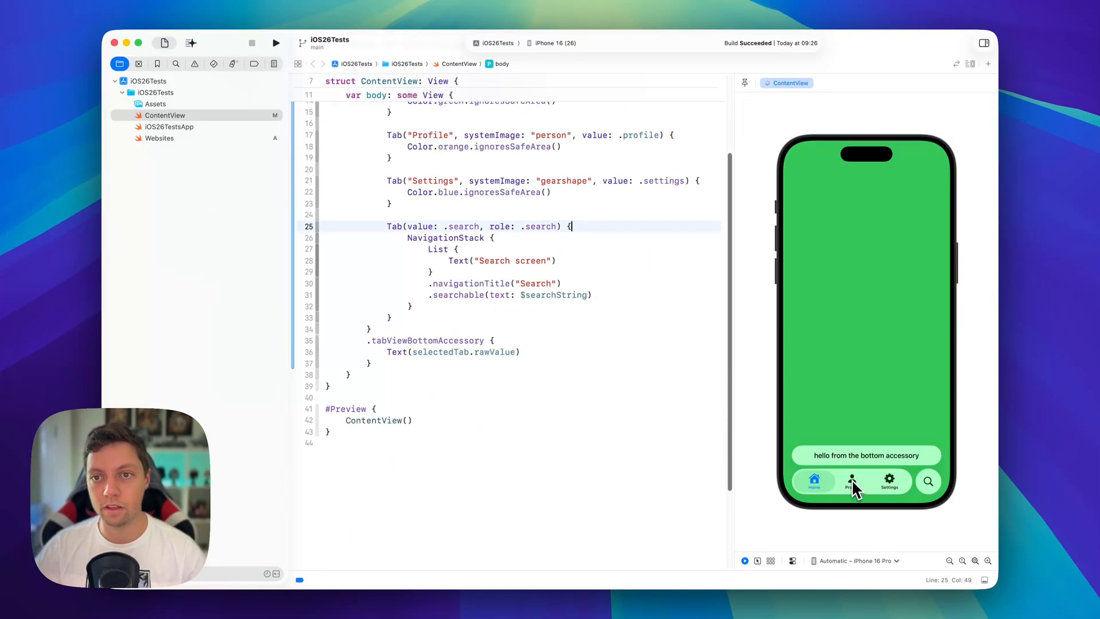
# Step: Switch the preview through Profile, Search and back to Home to verify the accessory label updates
pyautogui.click(813, 482)
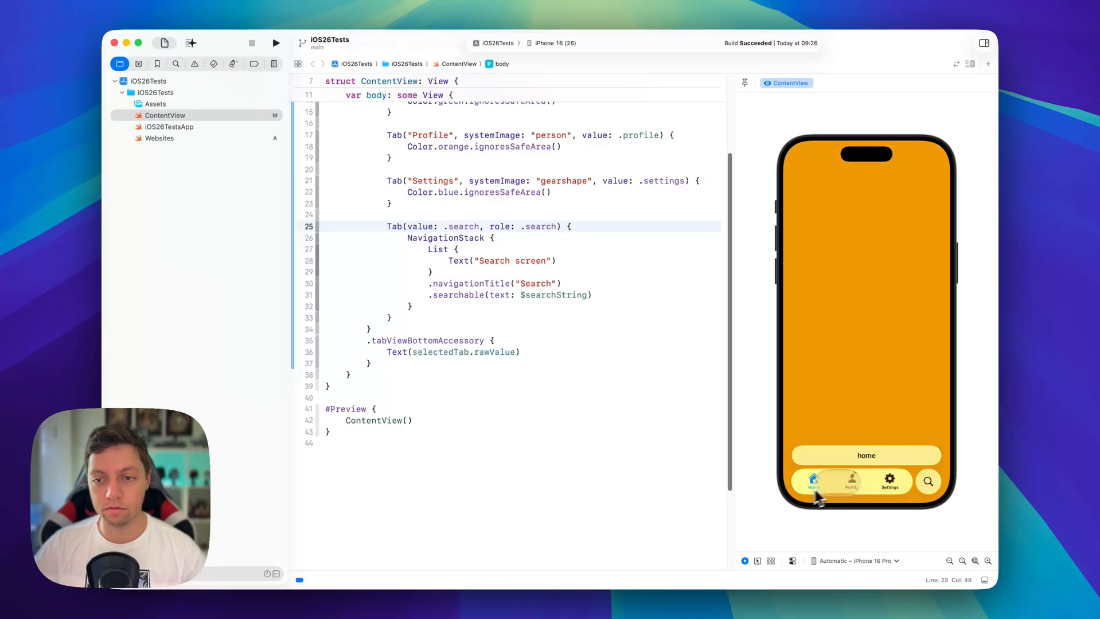
pyautogui.click(927, 481)
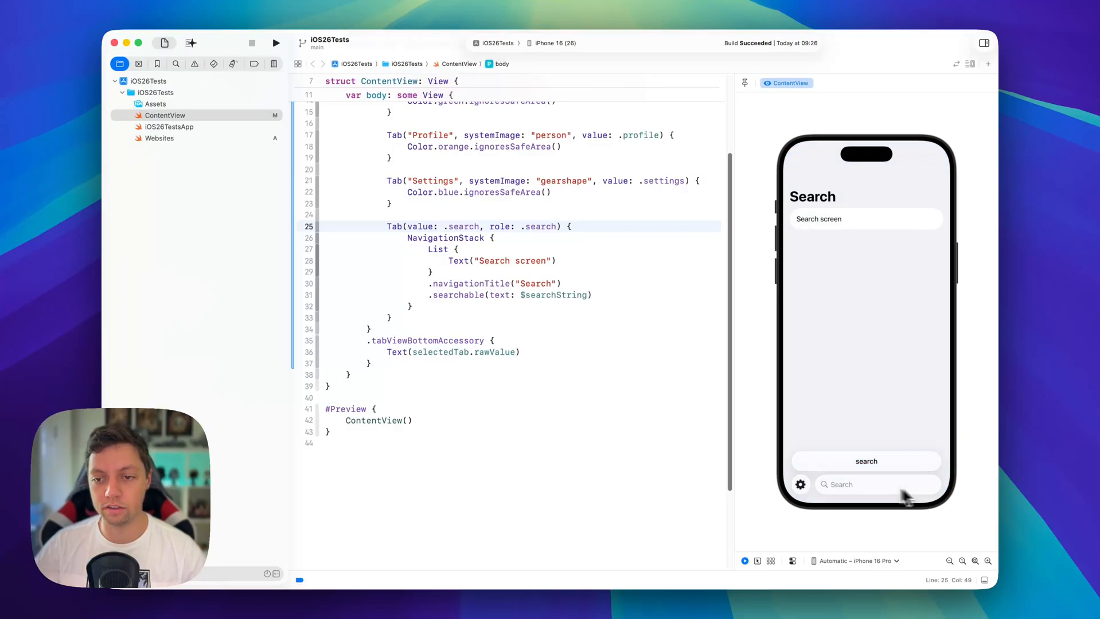
pyautogui.click(813, 482)
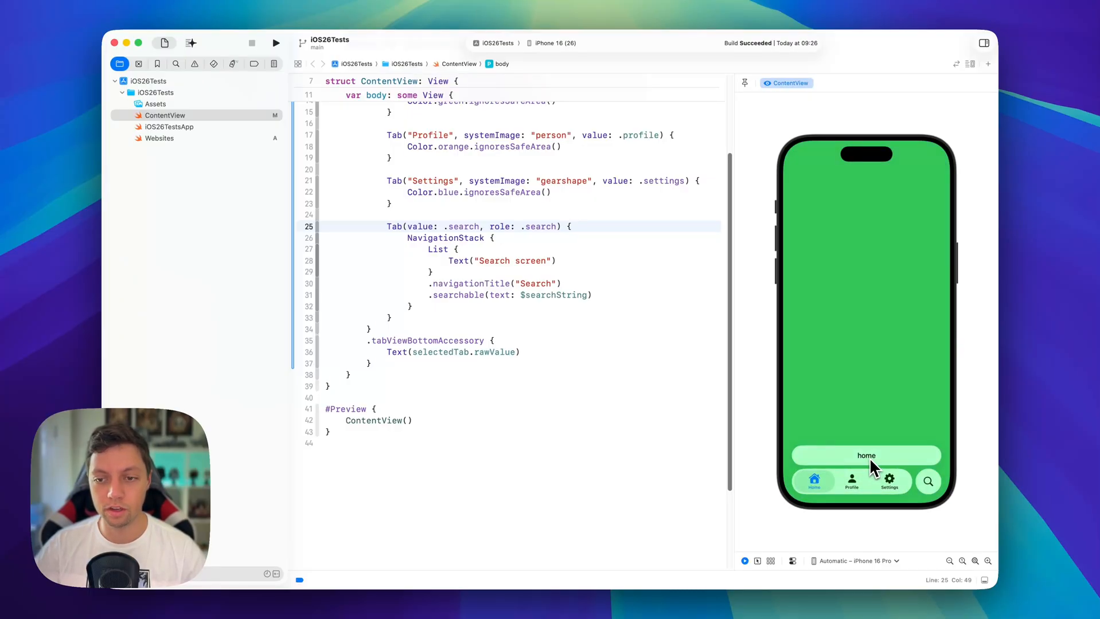